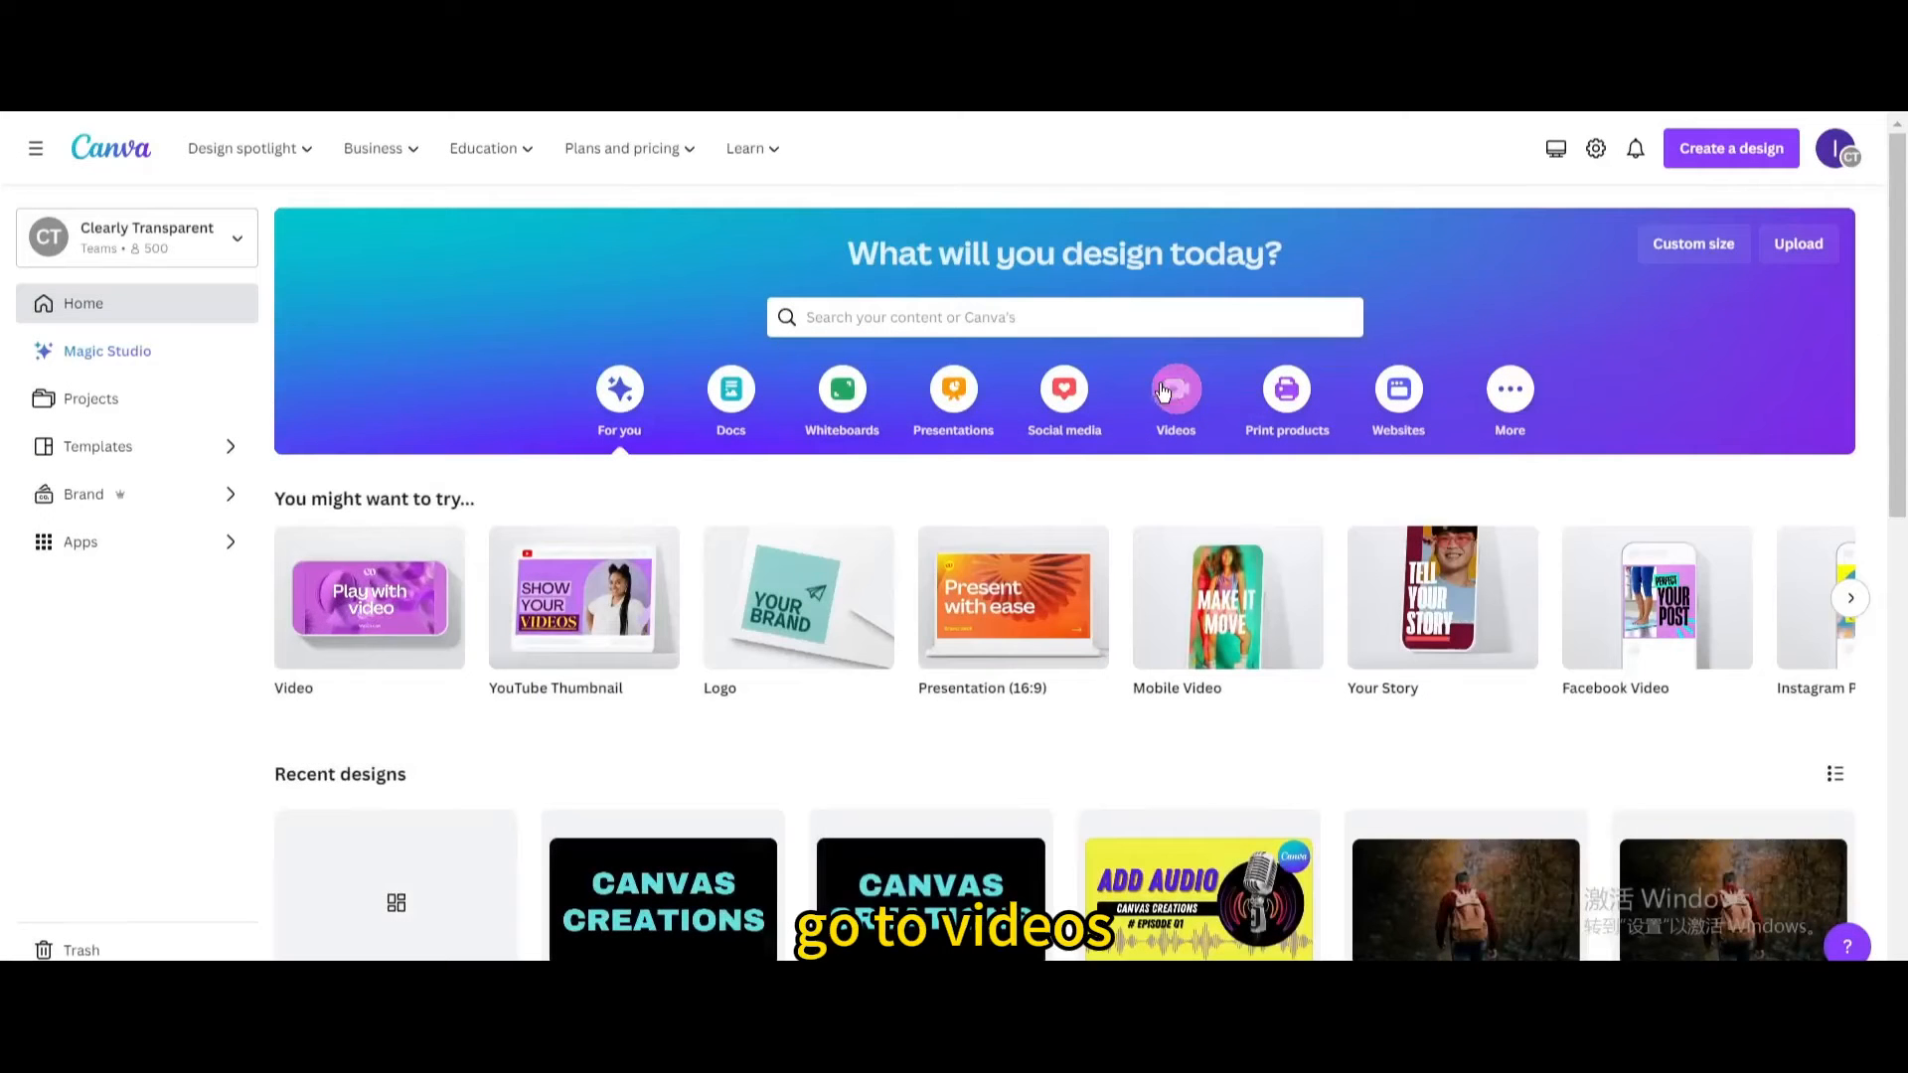
Create a new blank video design and set its background to solid black.
left_click(1173, 389)
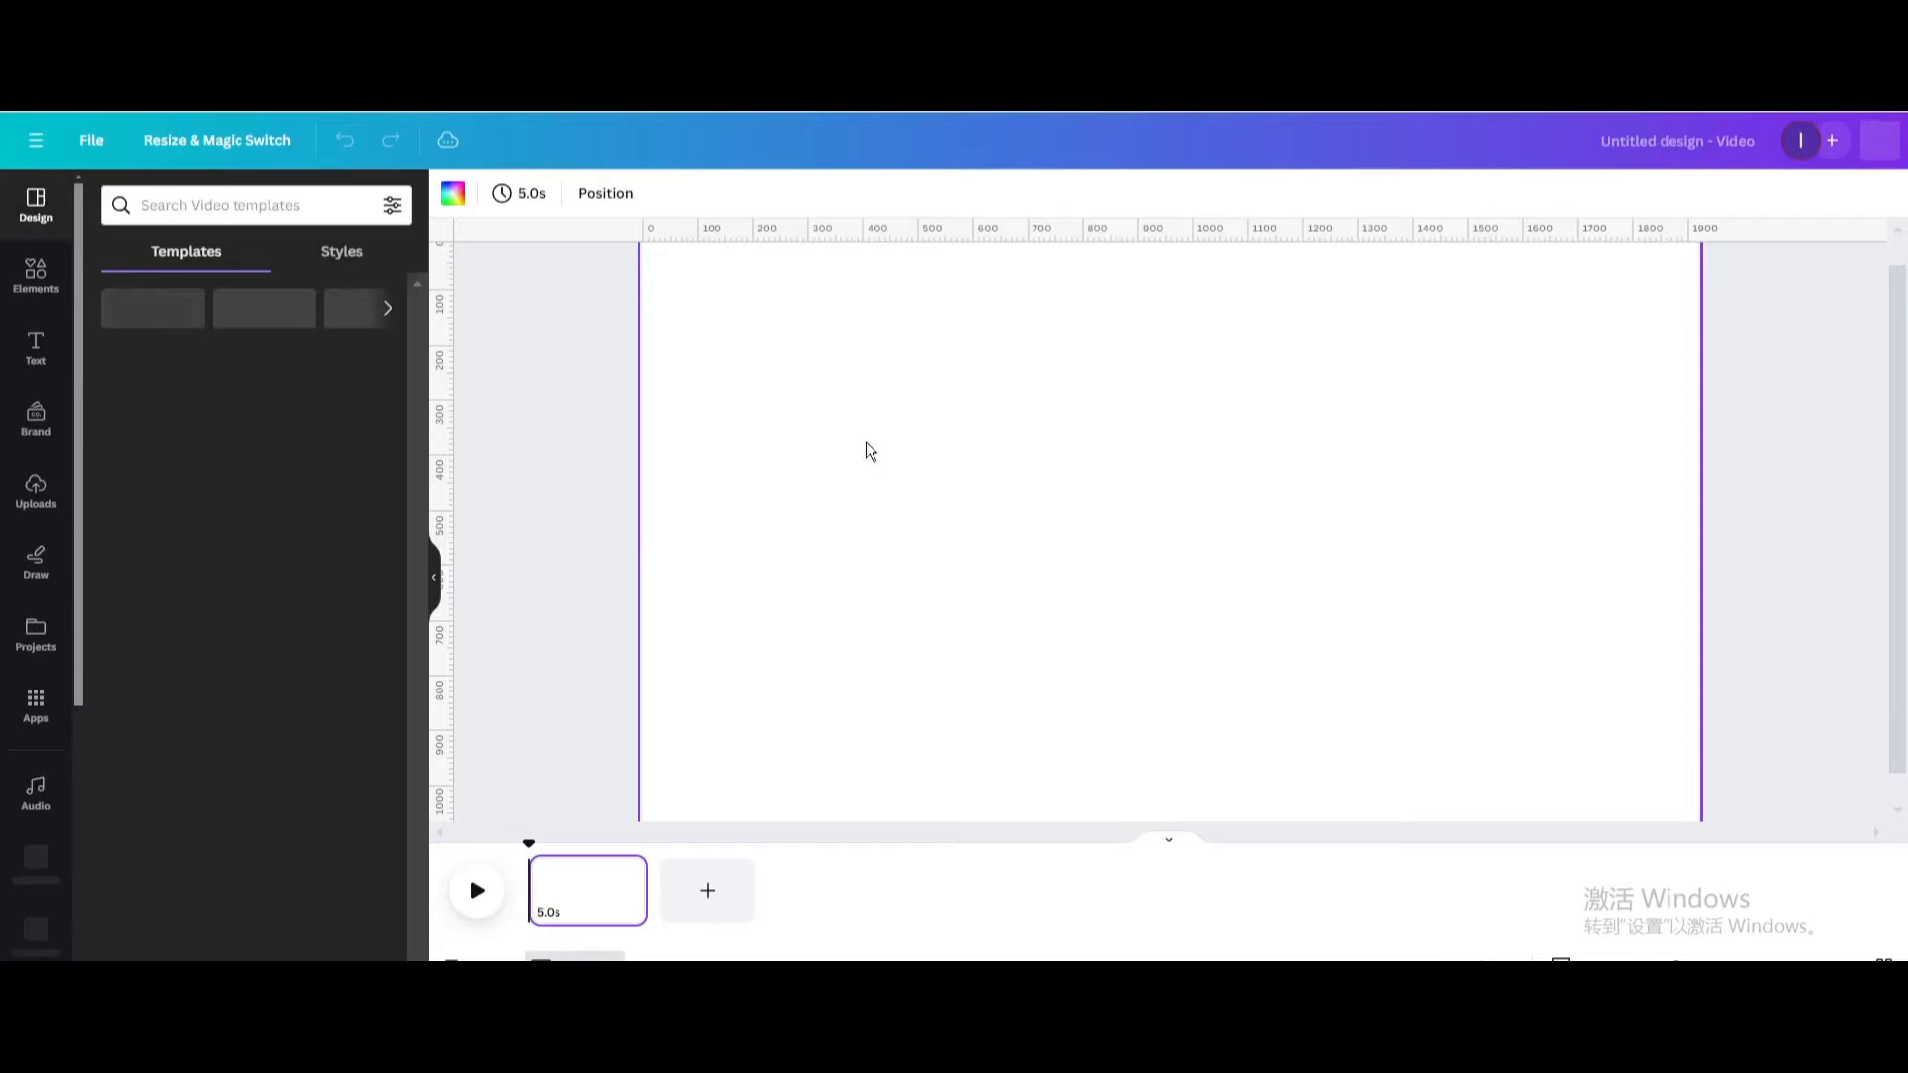
left_click(451, 193)
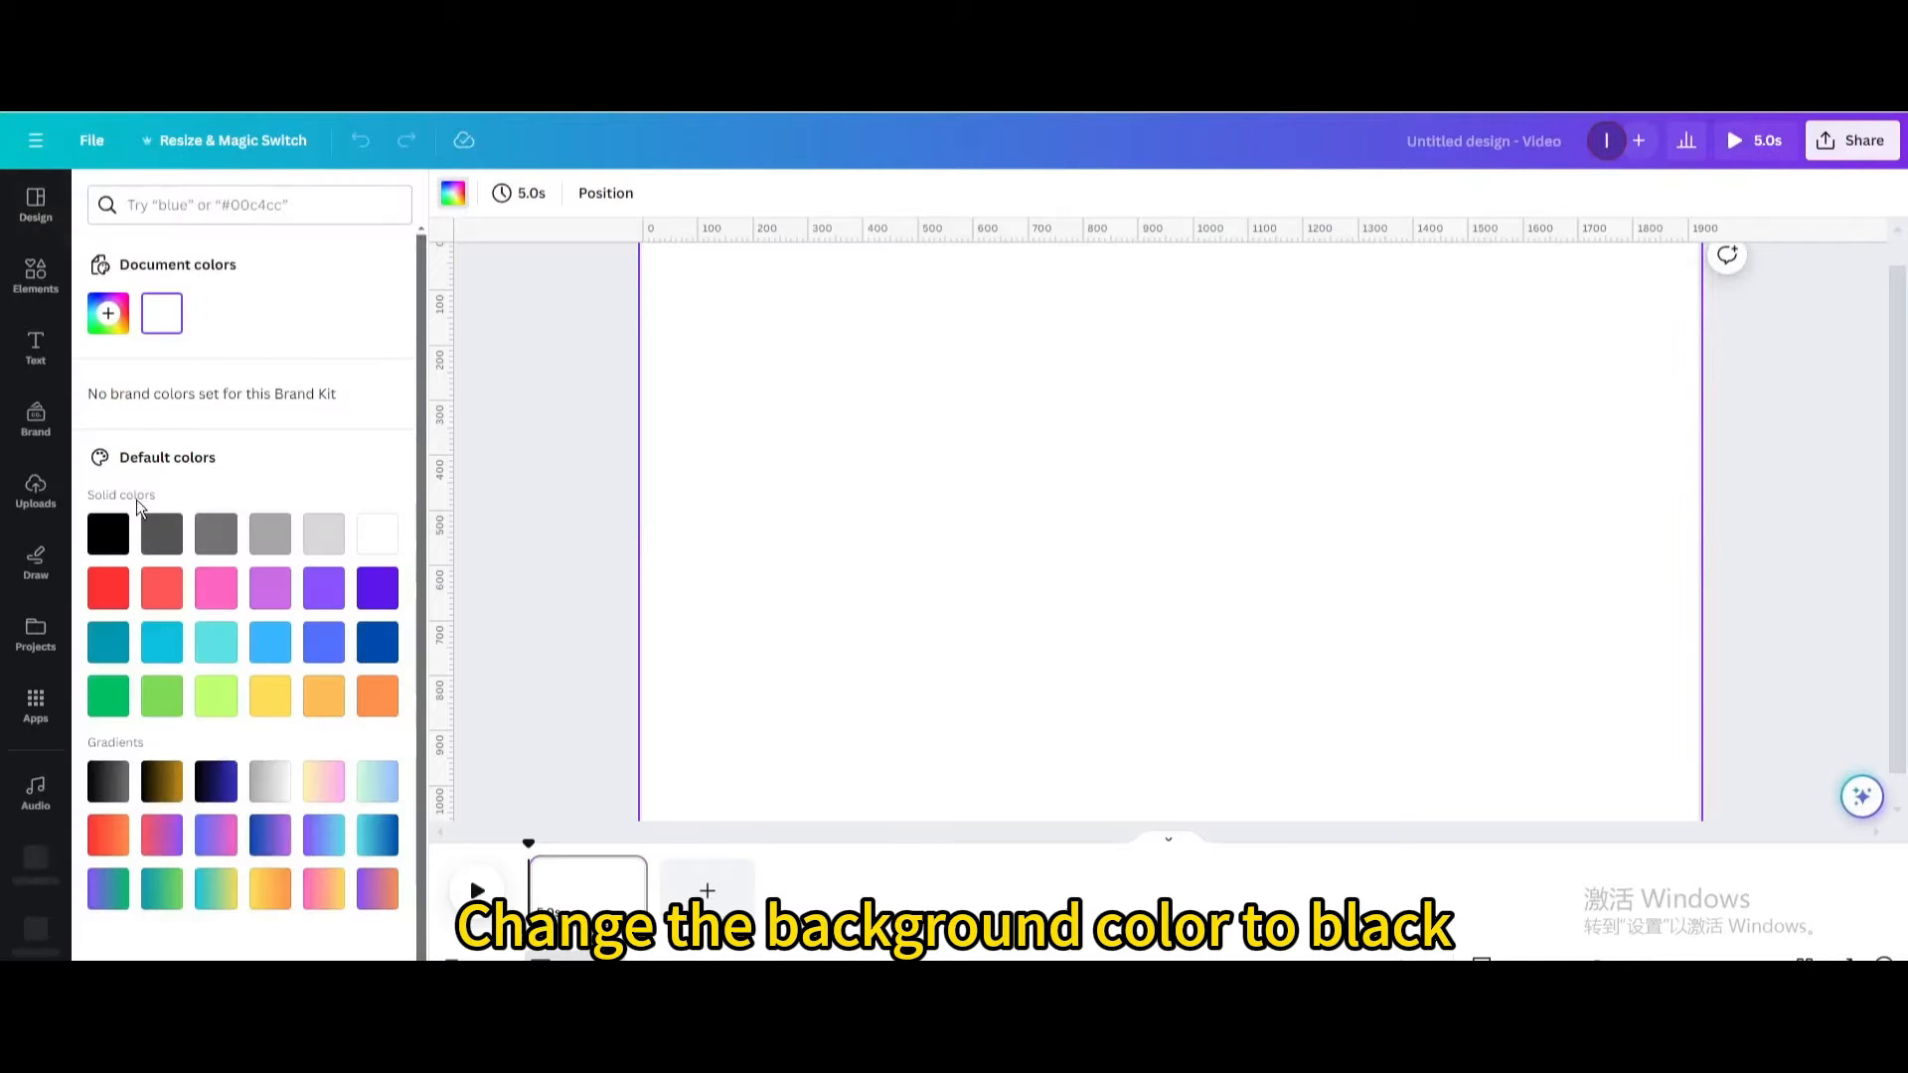
left_click(107, 533)
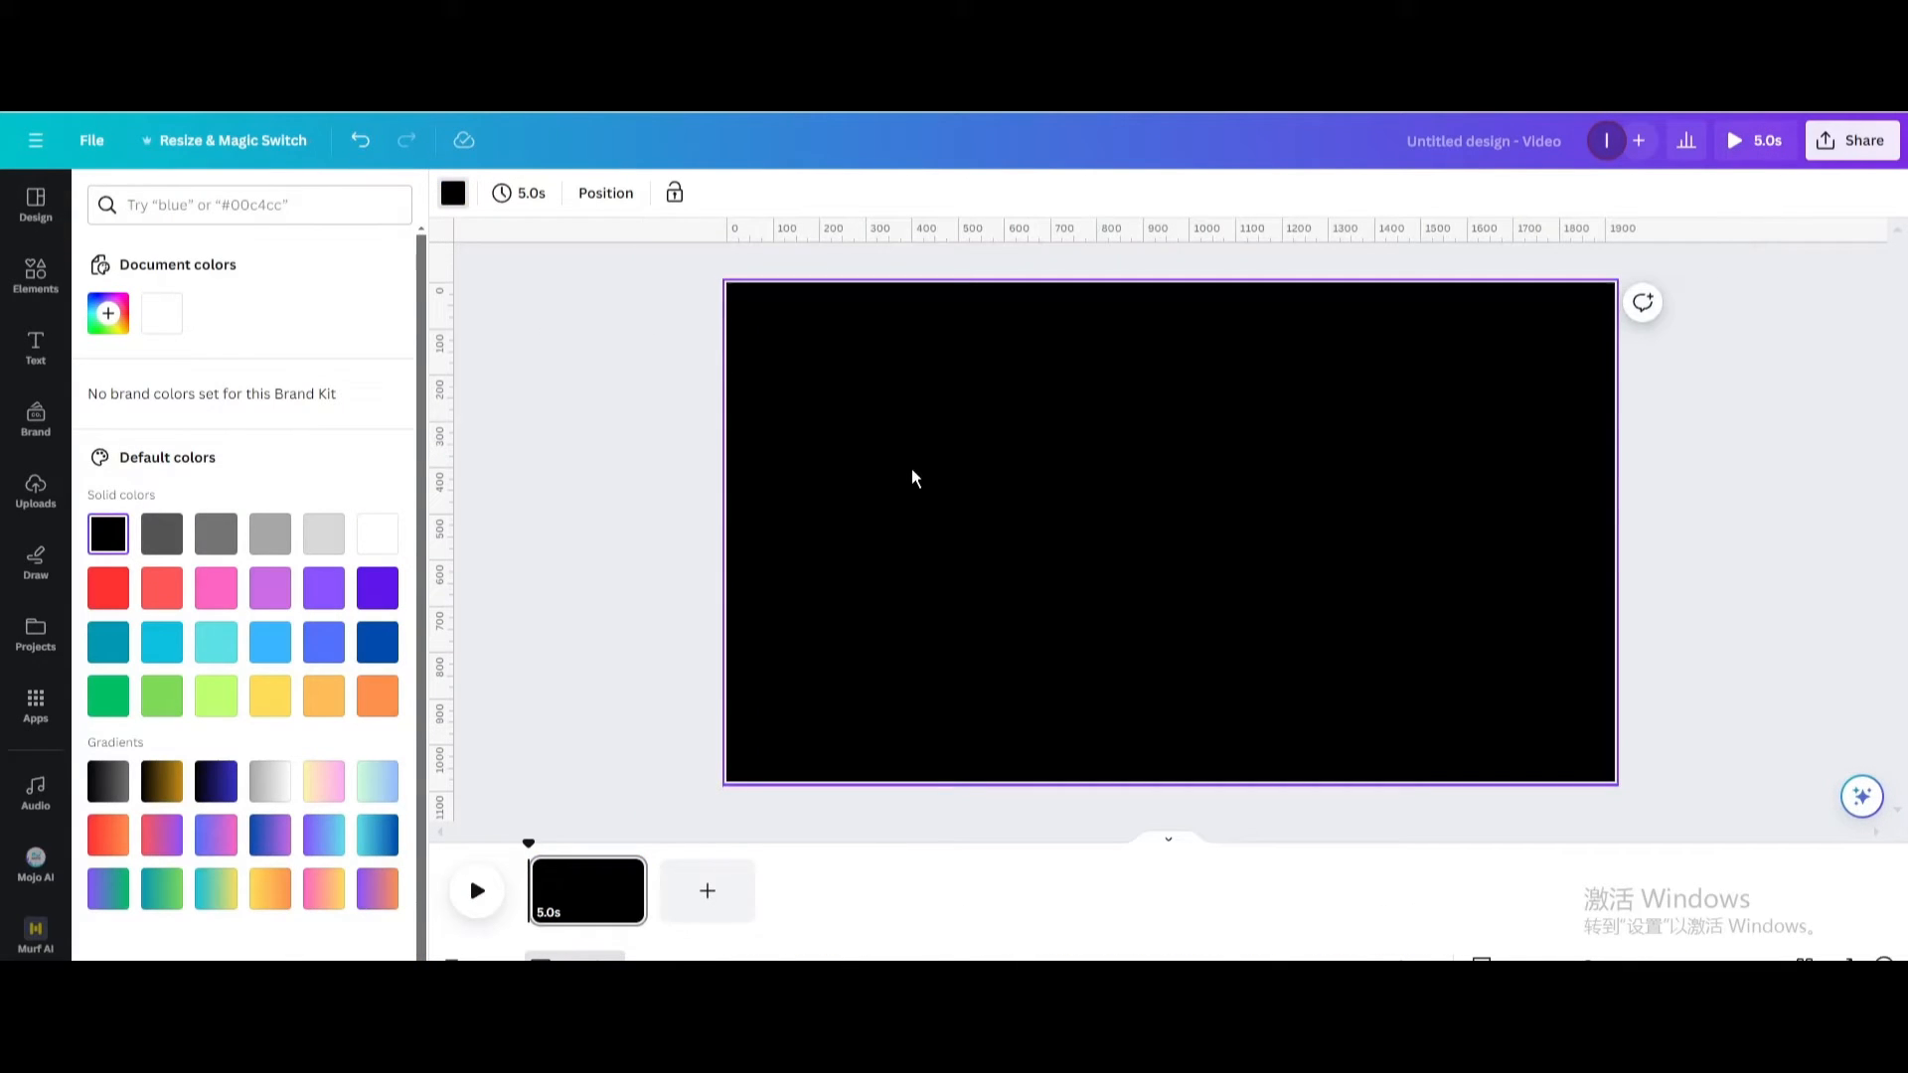
Add a text box reading CANVAS in Archivo Black at size 200 near the top.
left_click(36, 346)
type("CA")
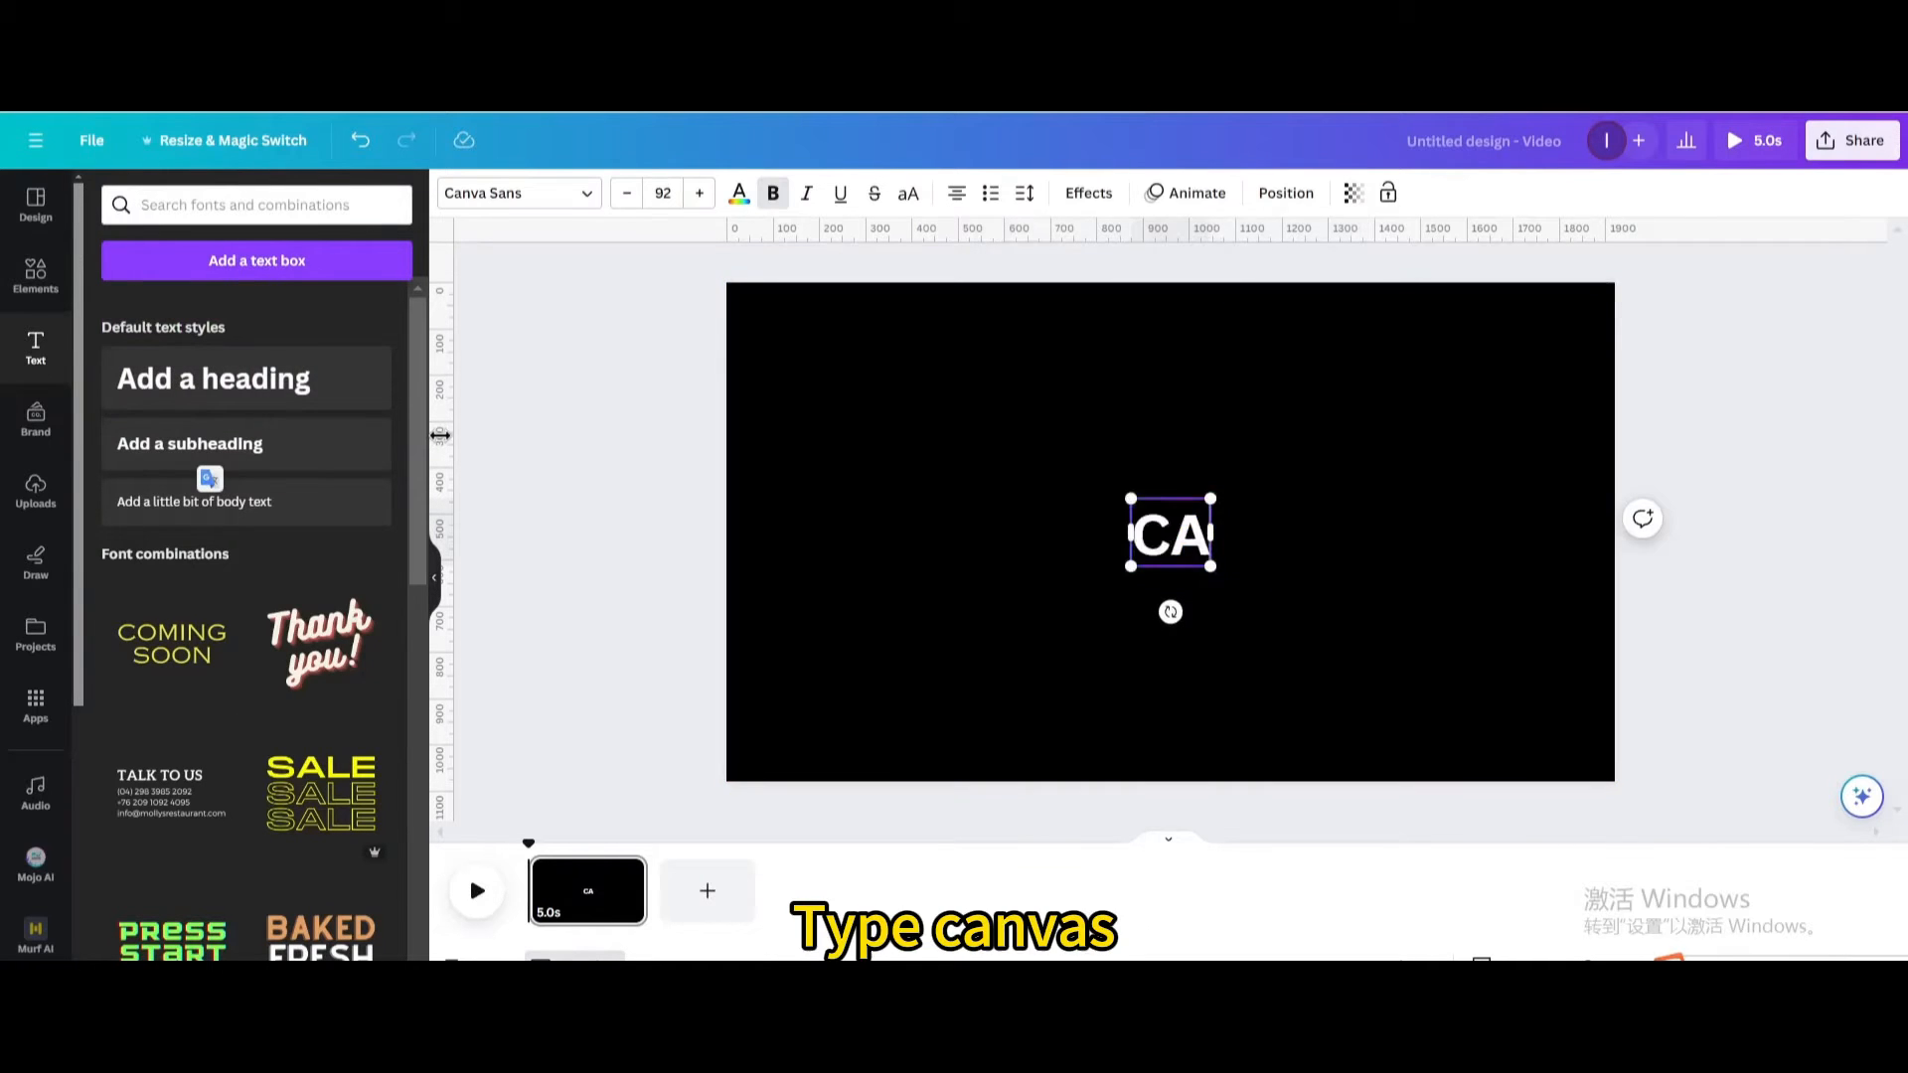
type("NVAS")
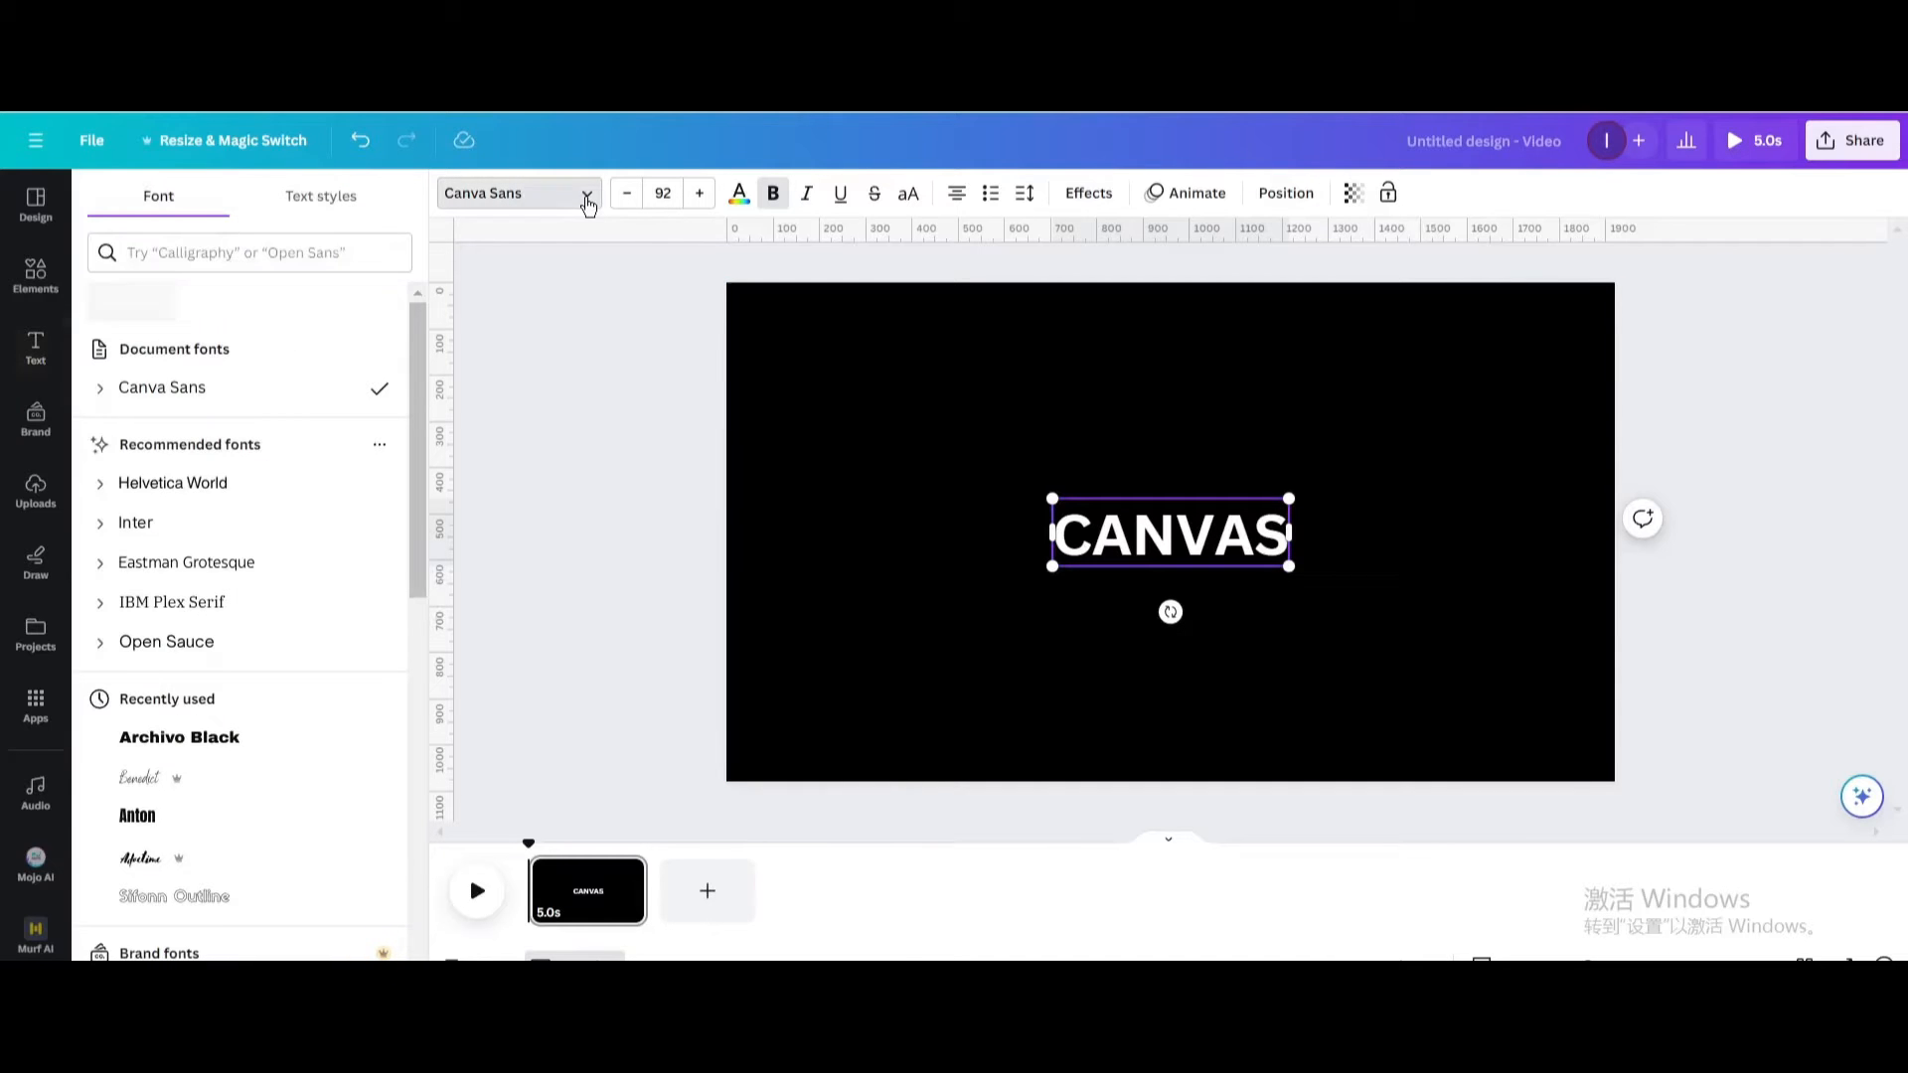
left_click(178, 736)
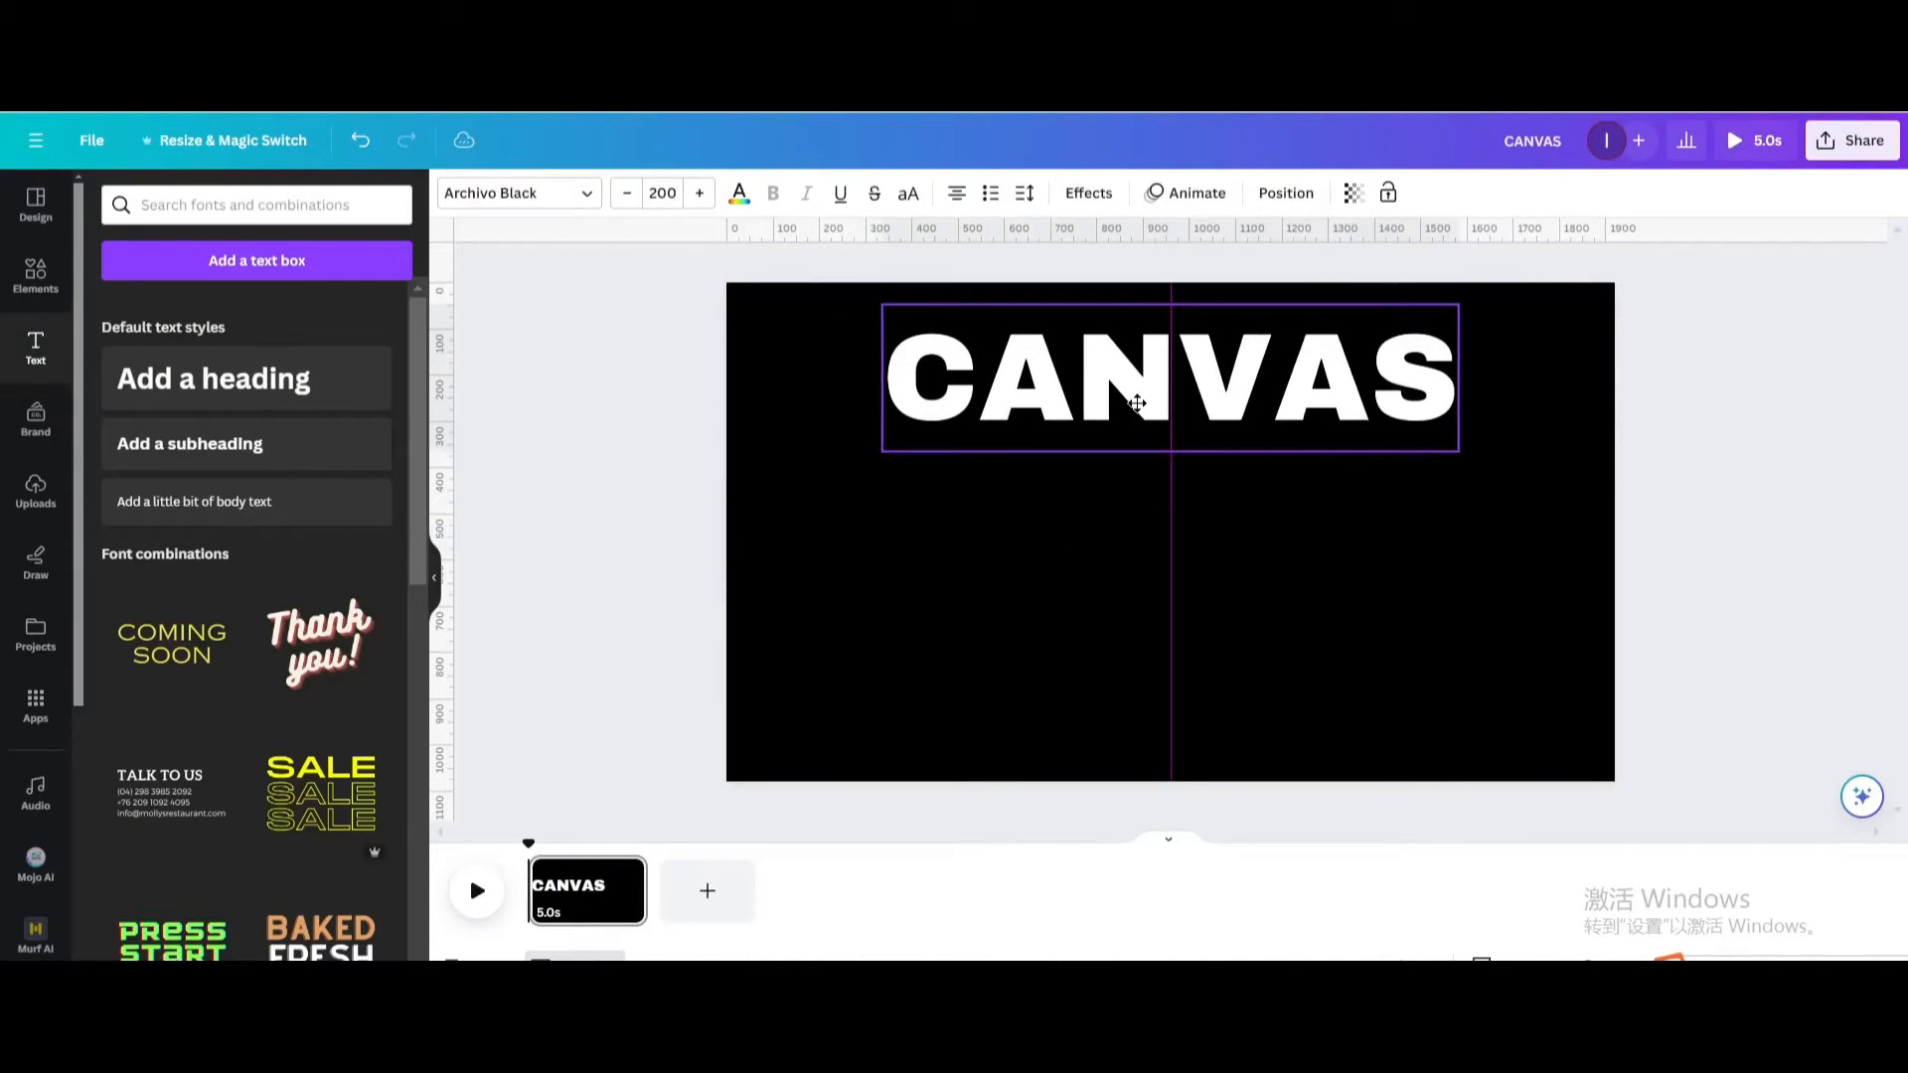
Colour CANVAS cyan, stack three copies, and make the middle copy white.
left_click(738, 193)
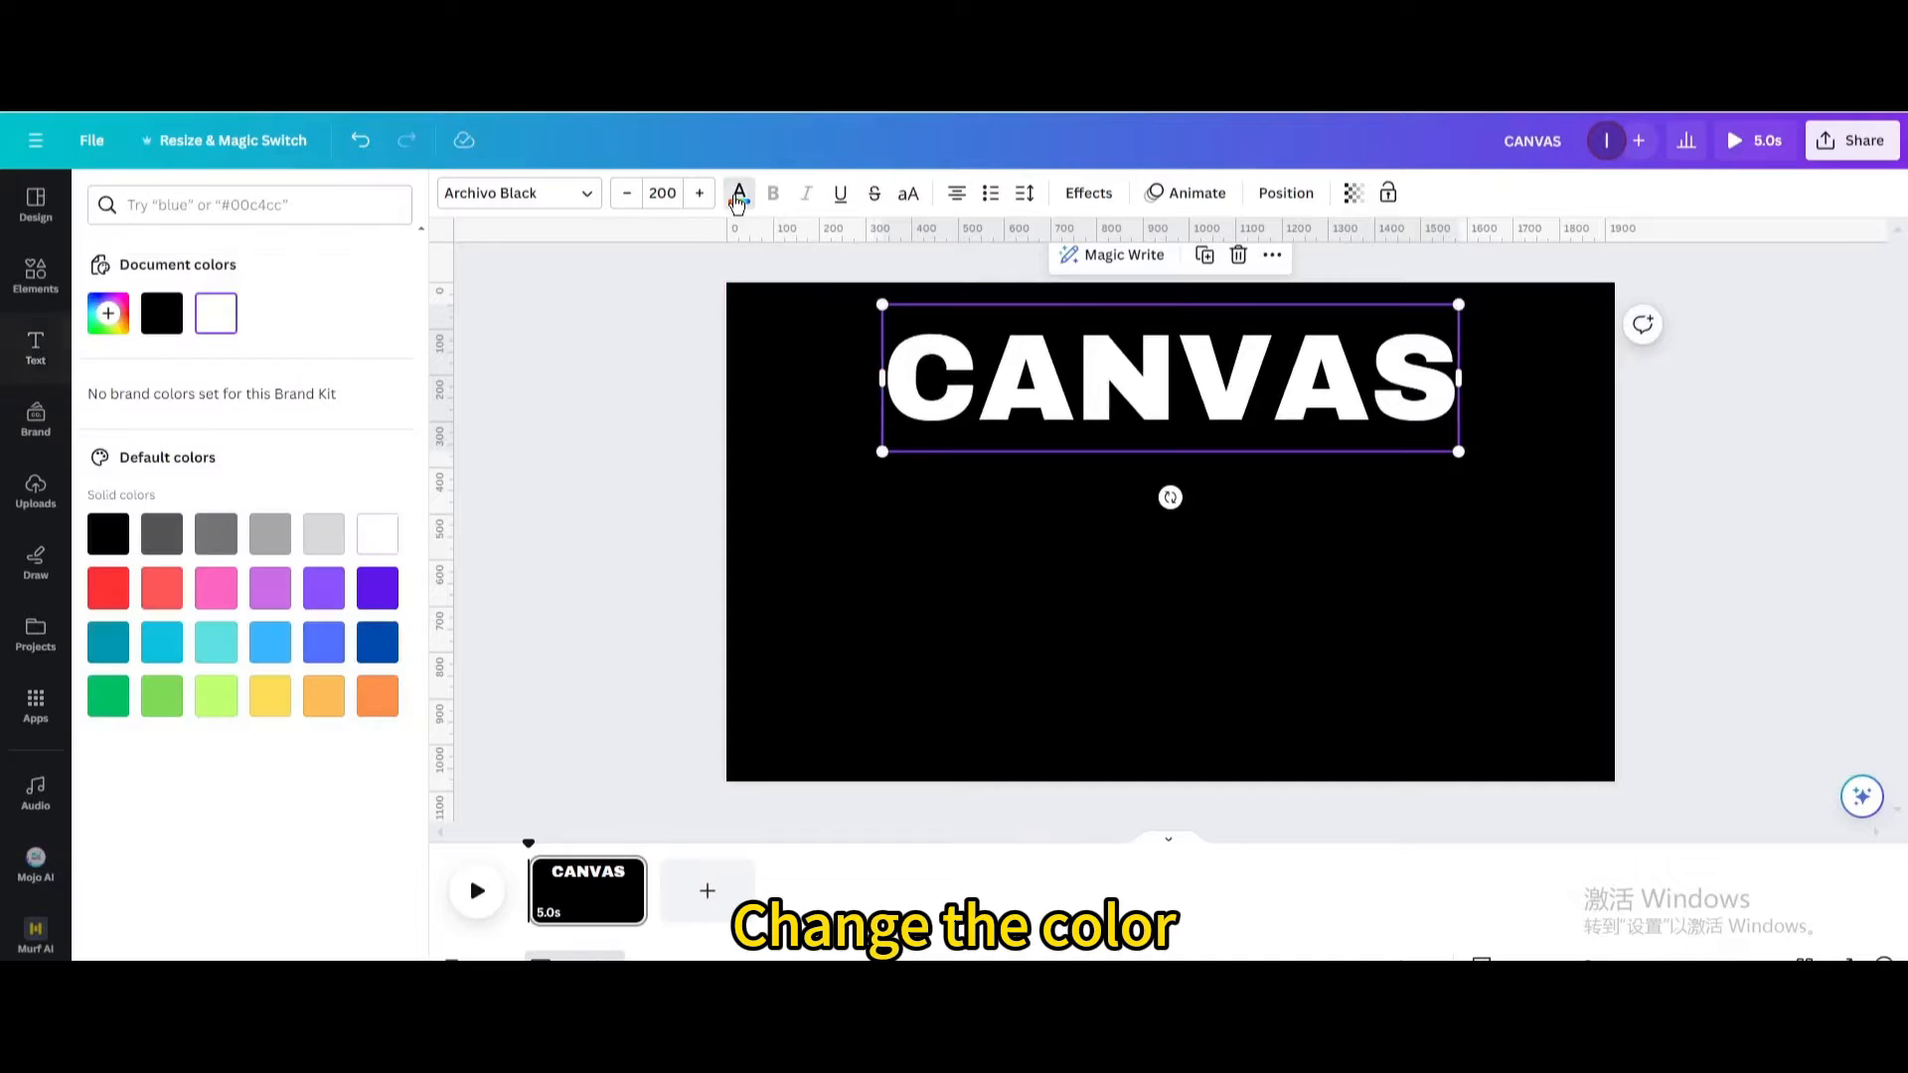
left_click(214, 642)
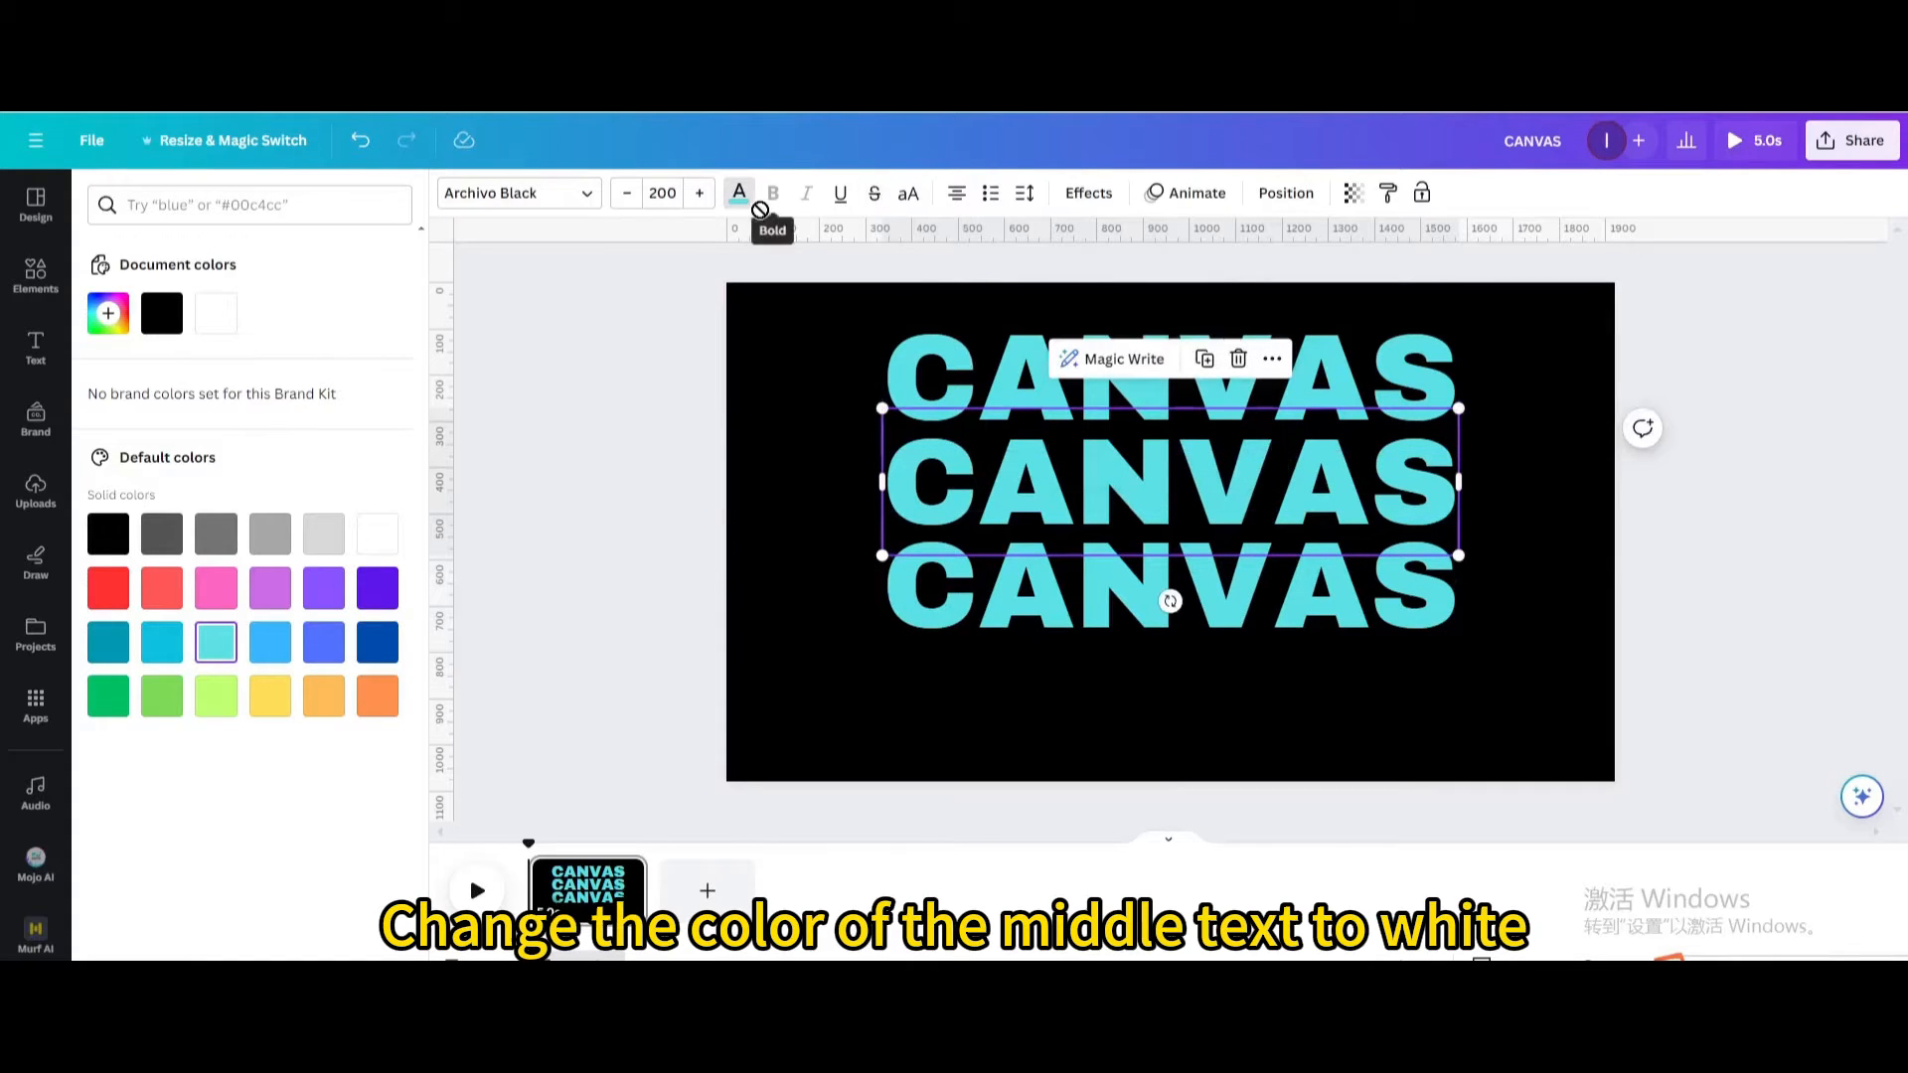
left_click(377, 535)
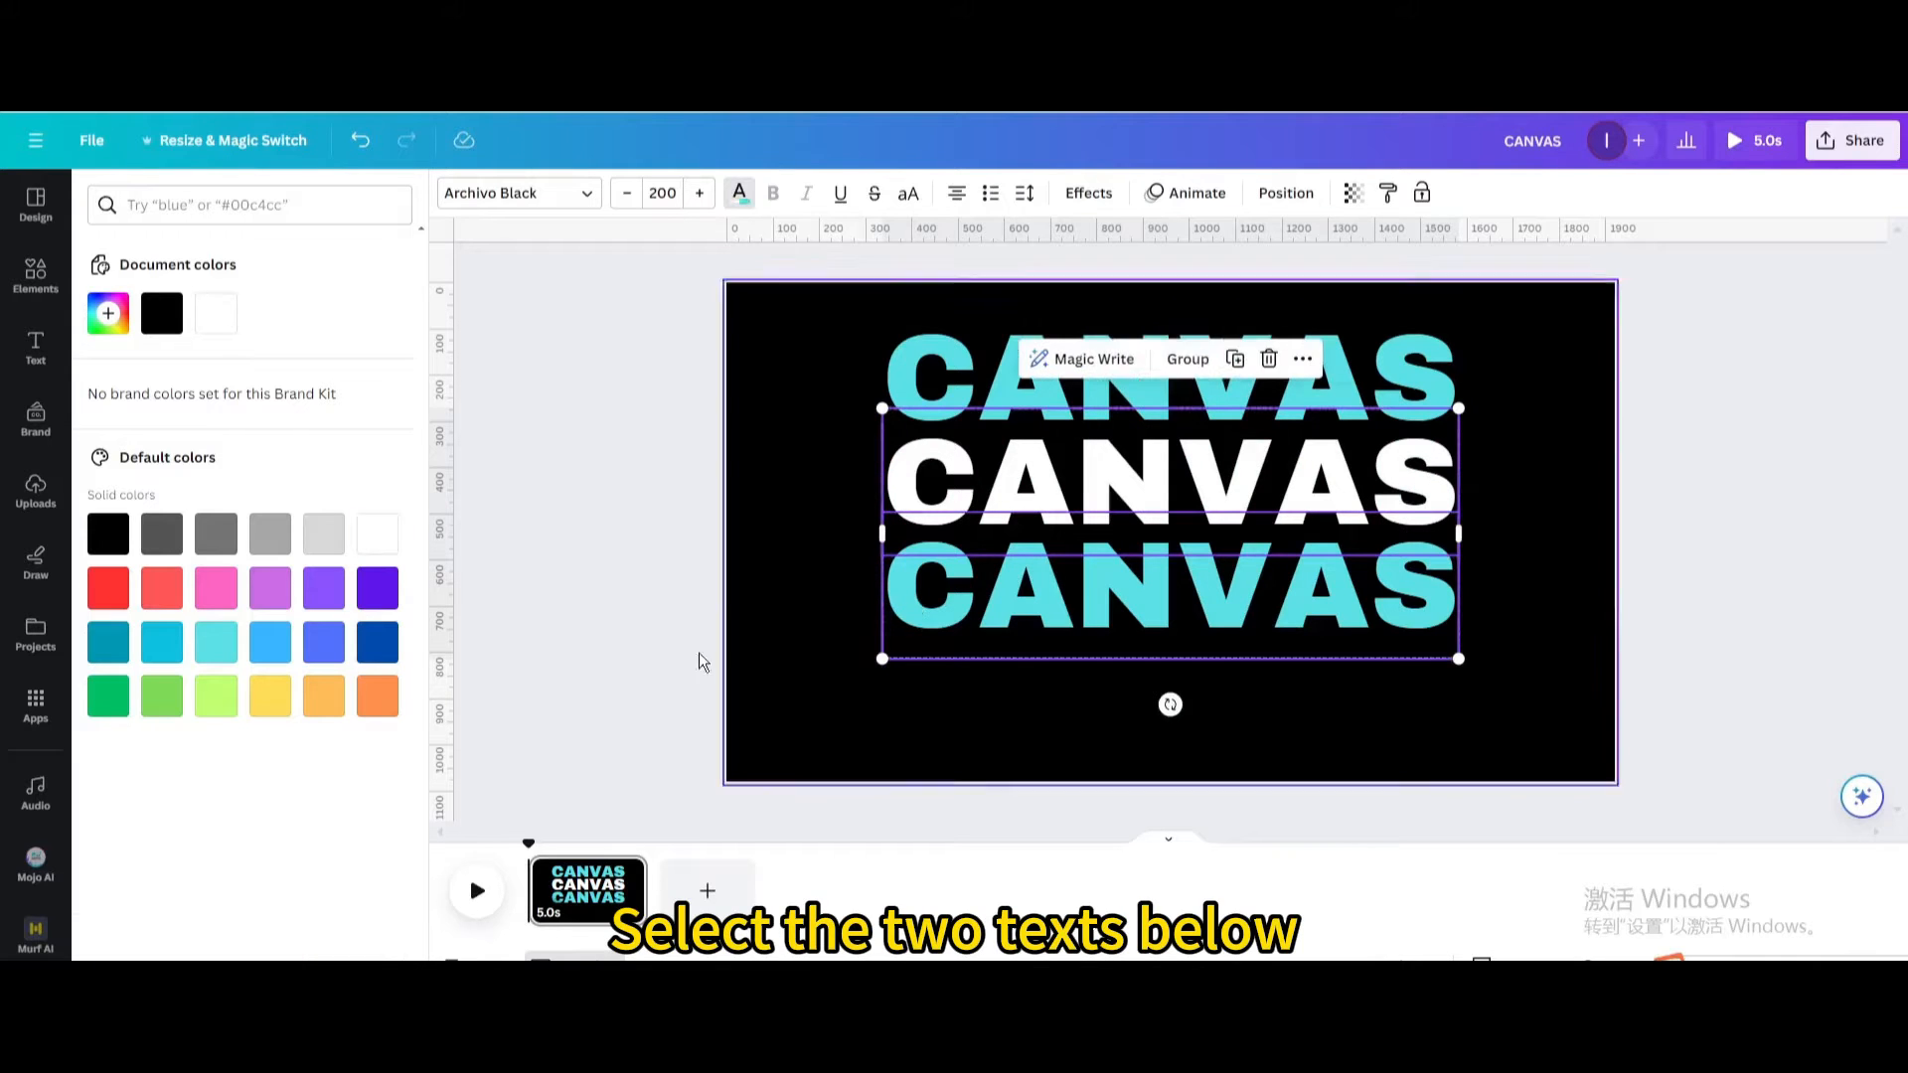
Apply the Wipe text animation to the two lower CANVAS copies.
left_click(1195, 193)
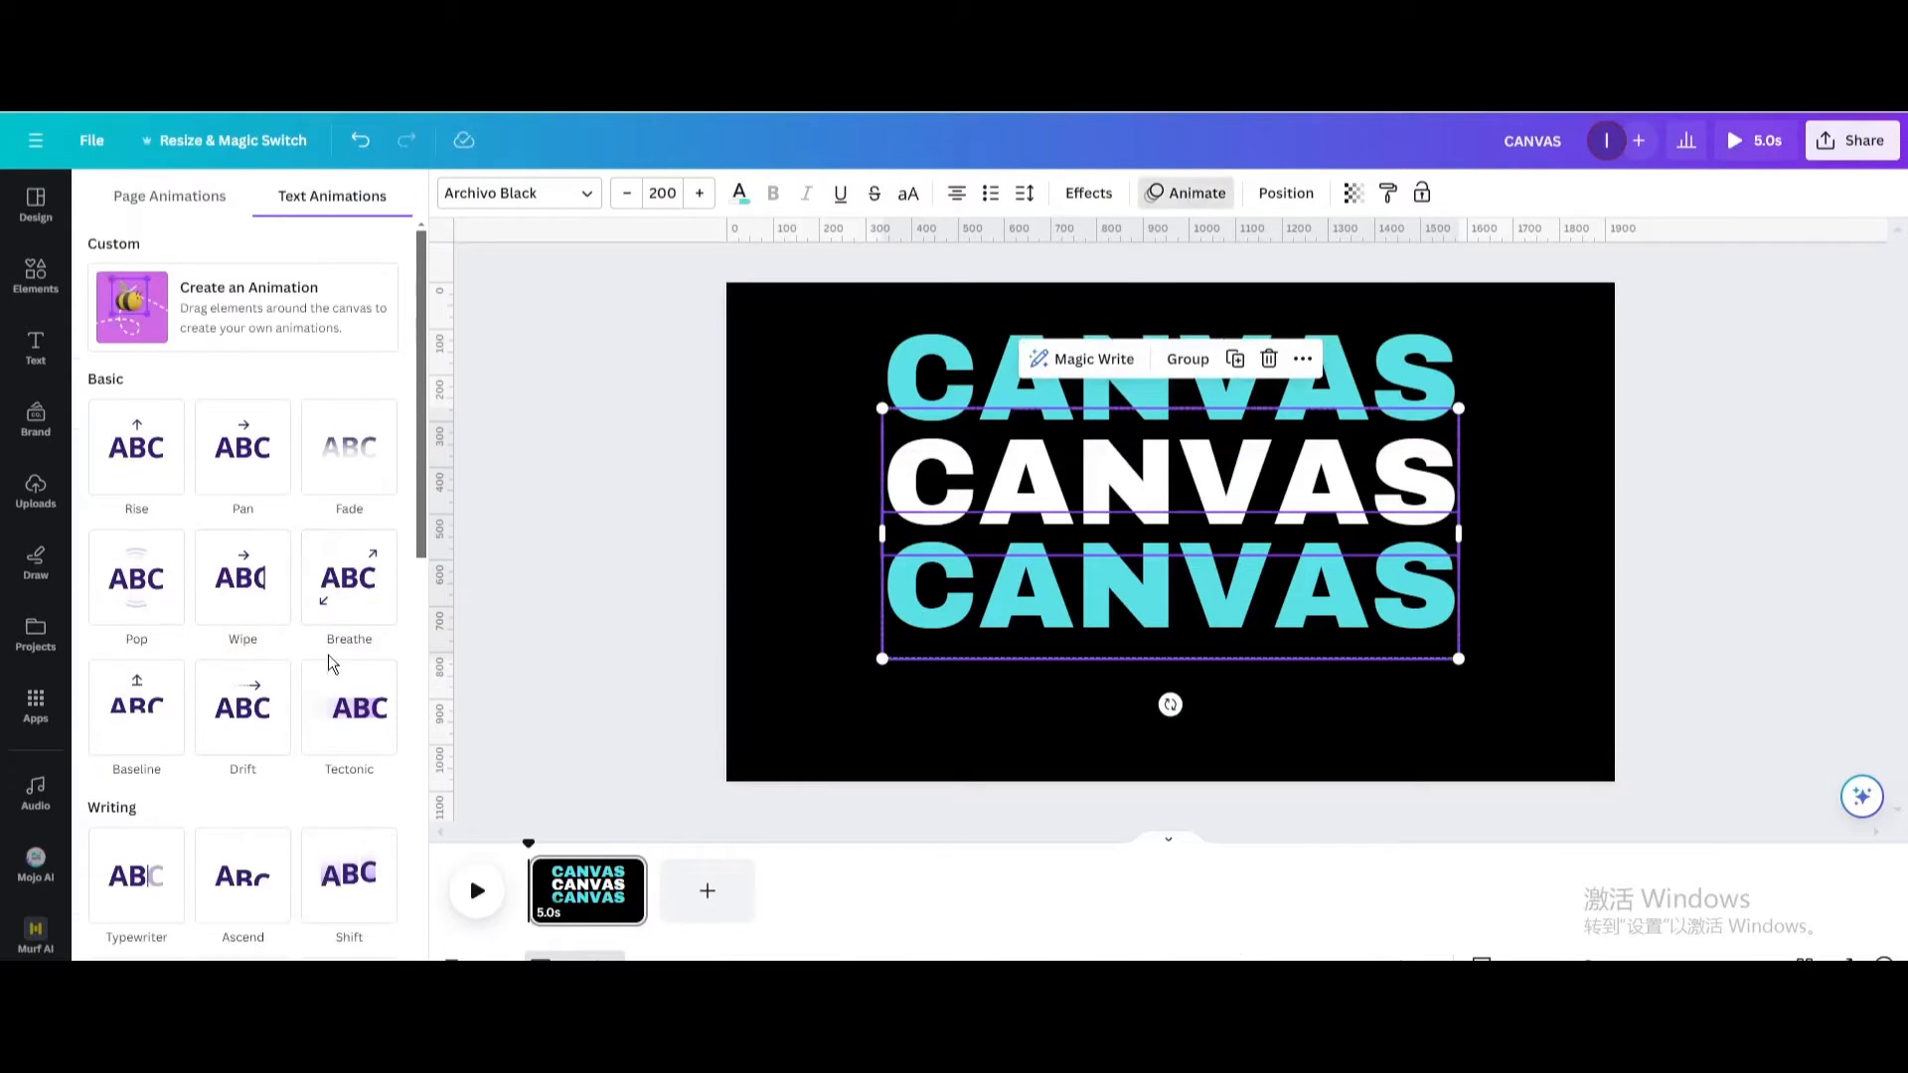
left_click(242, 577)
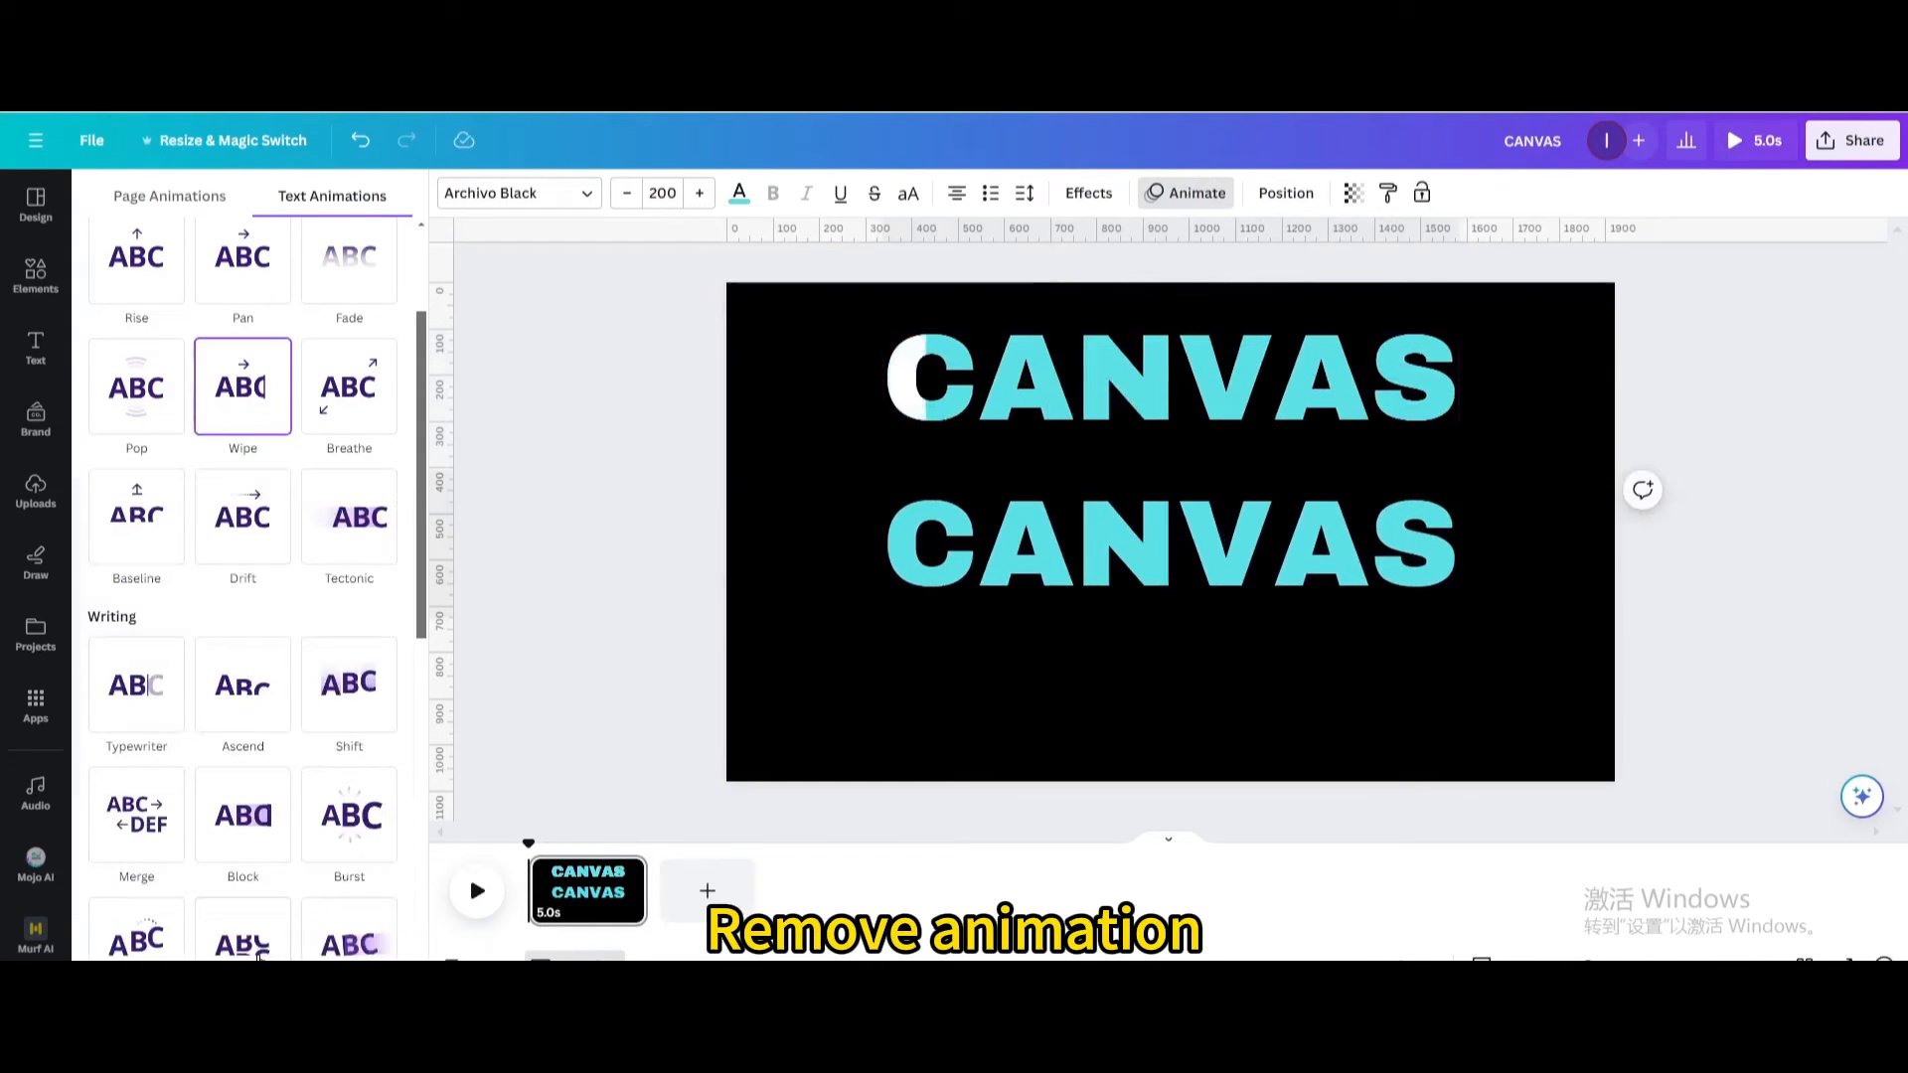
Duplicate the CANVAS stack into three CREATIONS texts placed below it.
left_click(1167, 540)
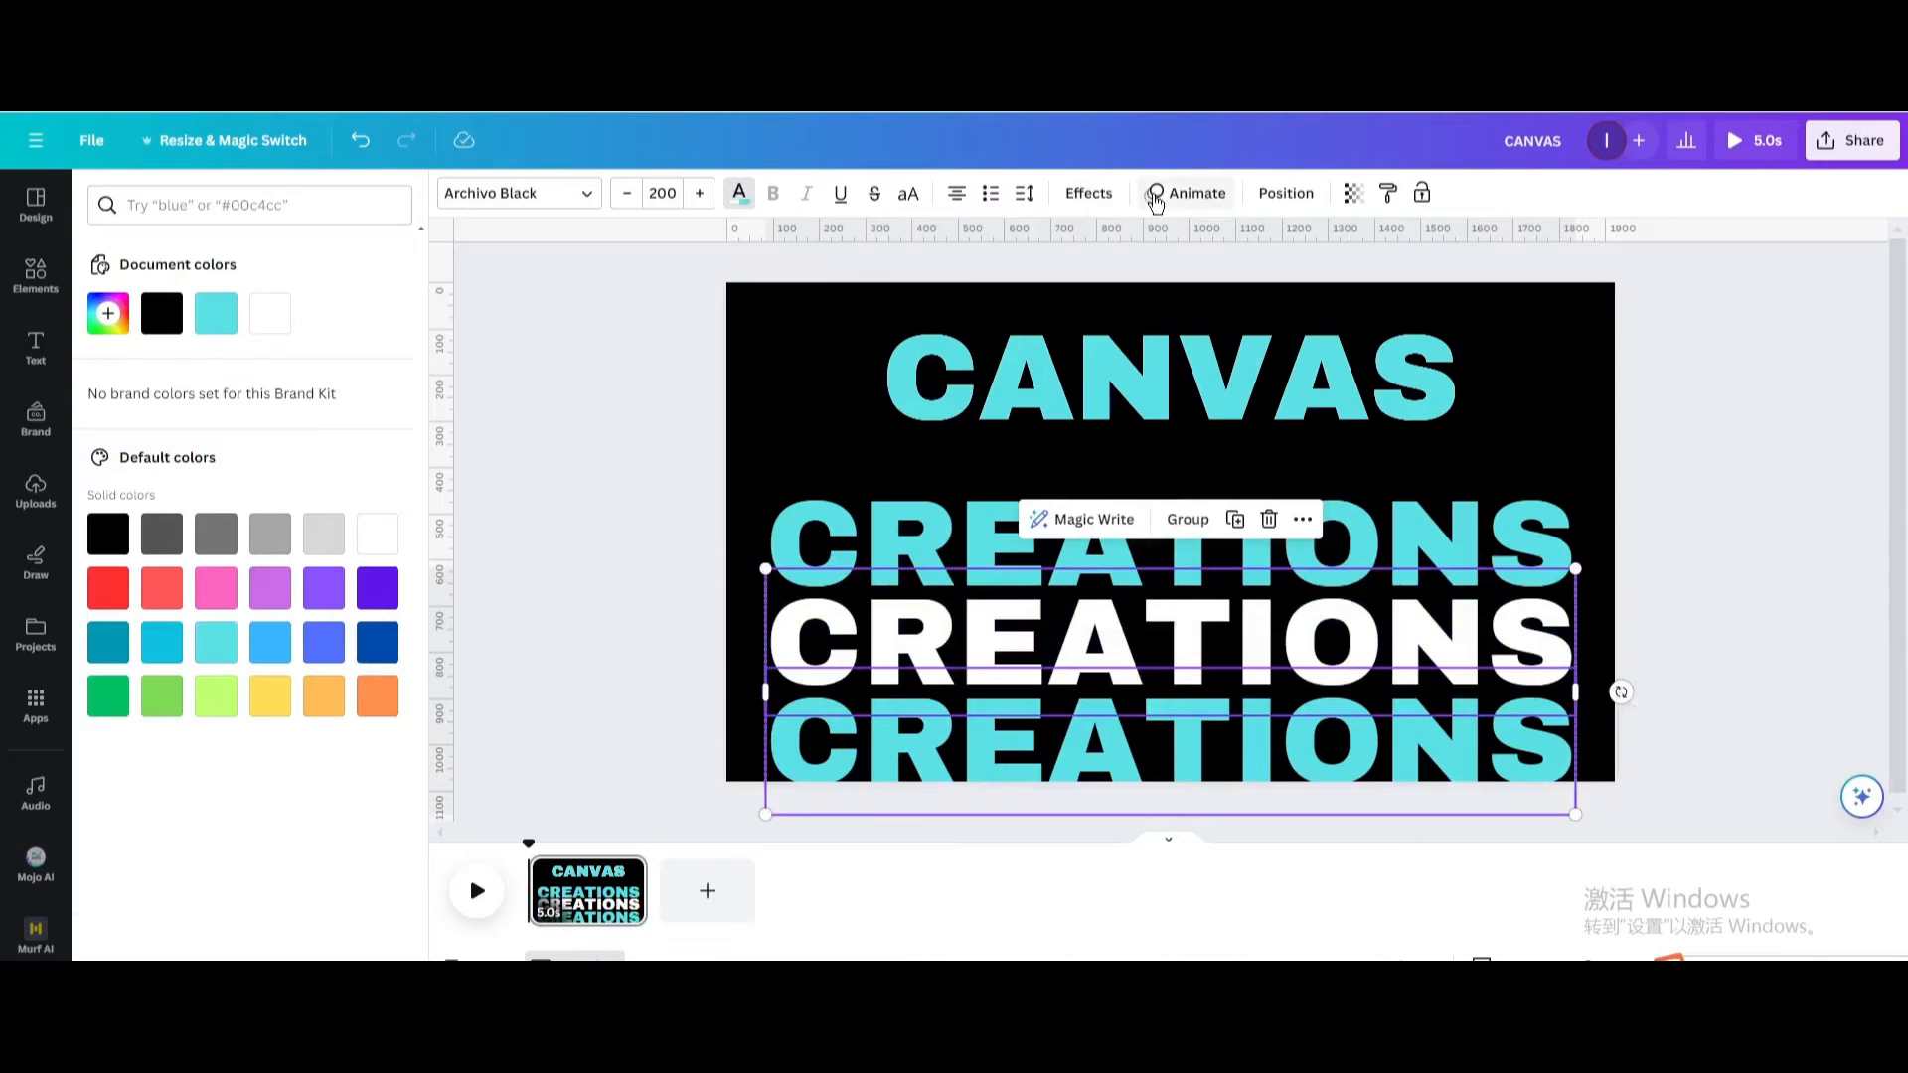
Wipe-animate the lower CREATIONS copies and duplicate the page into a second page.
left_click(1194, 192)
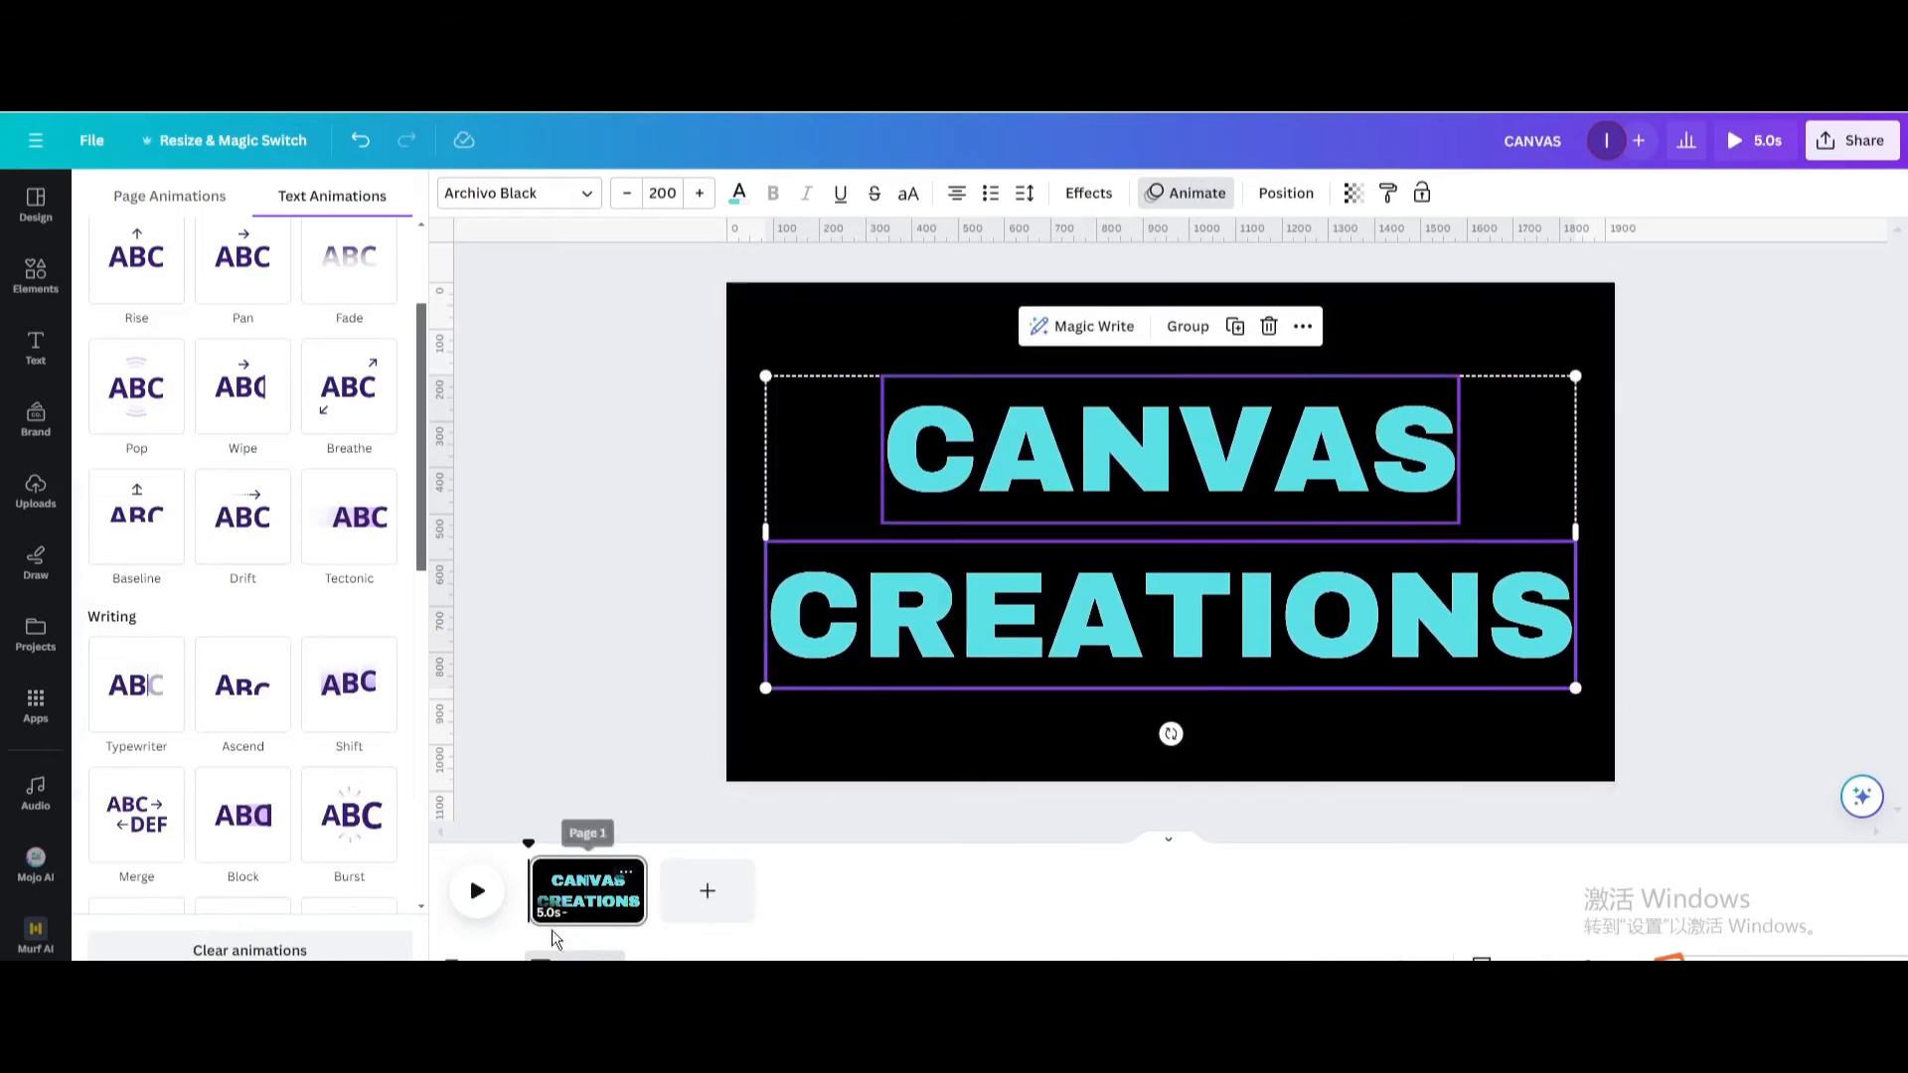
left_click(475, 891)
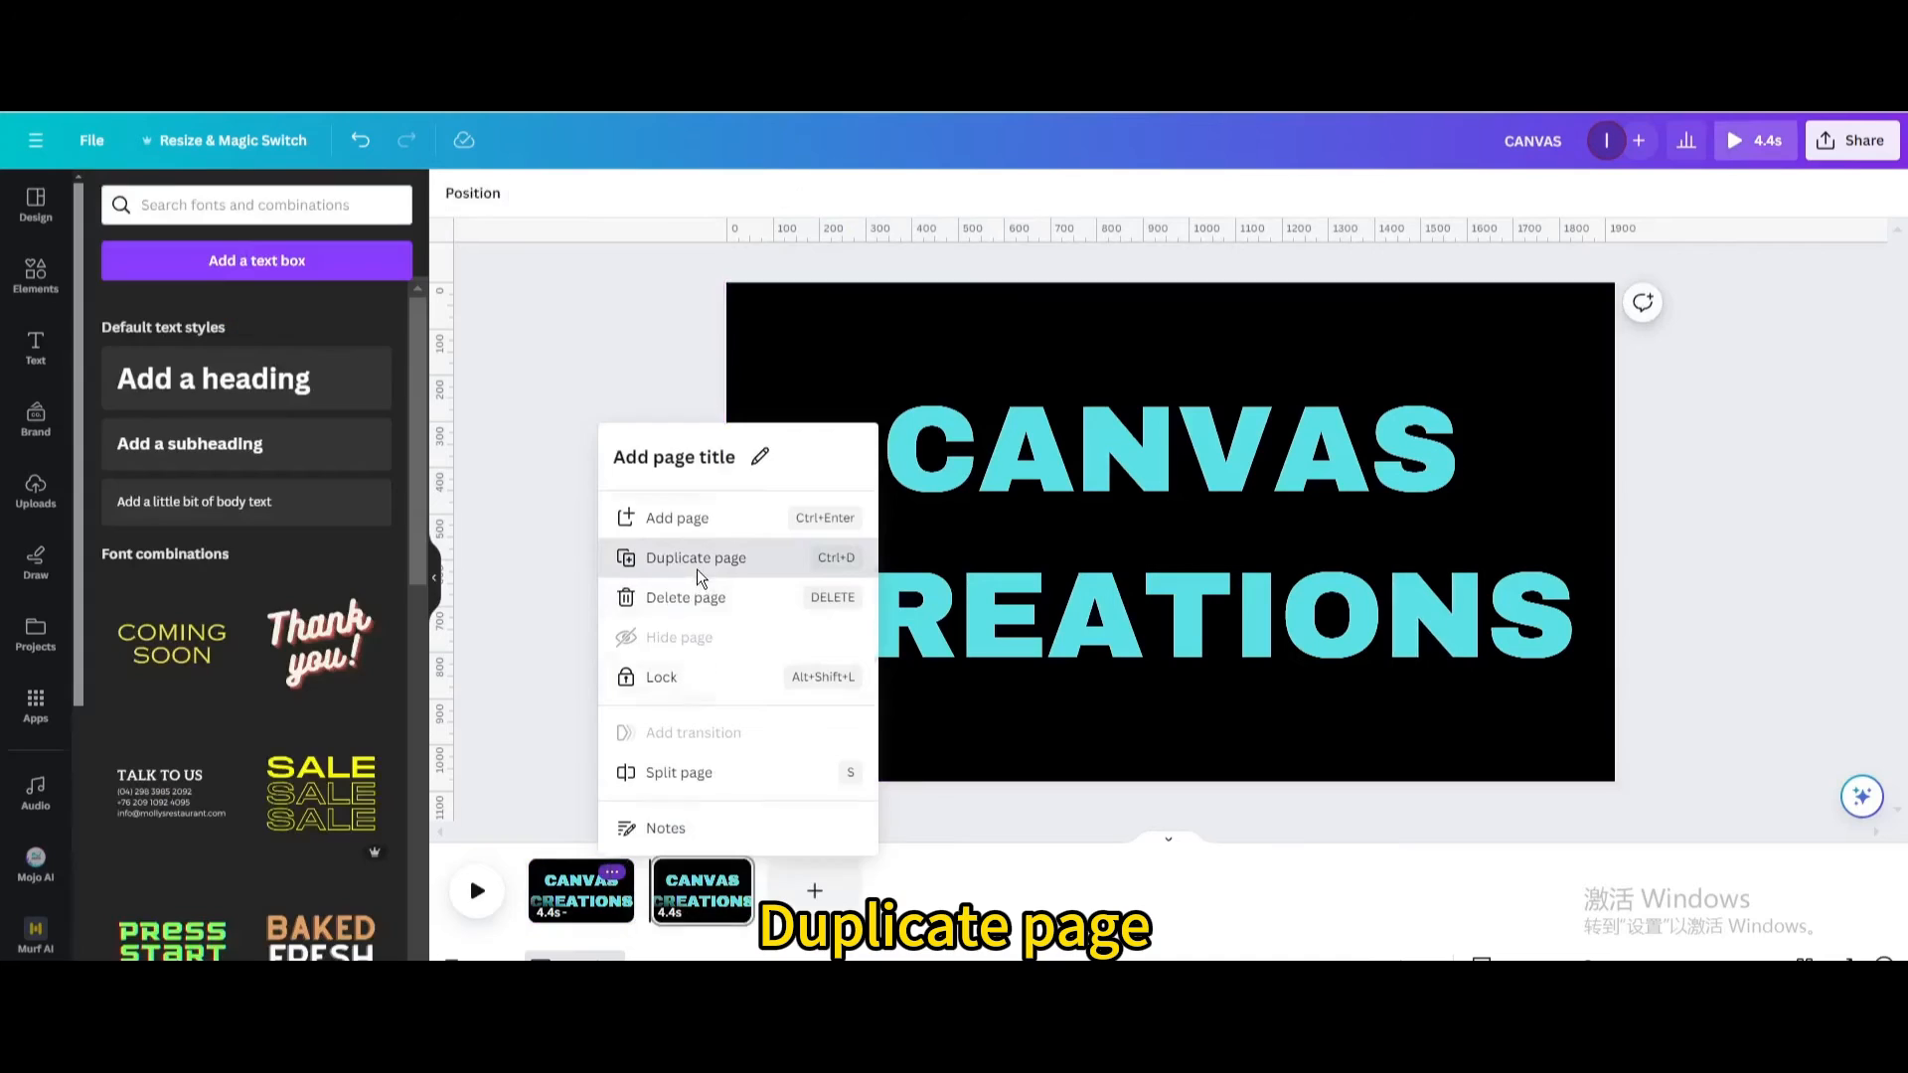
left_click(695, 556)
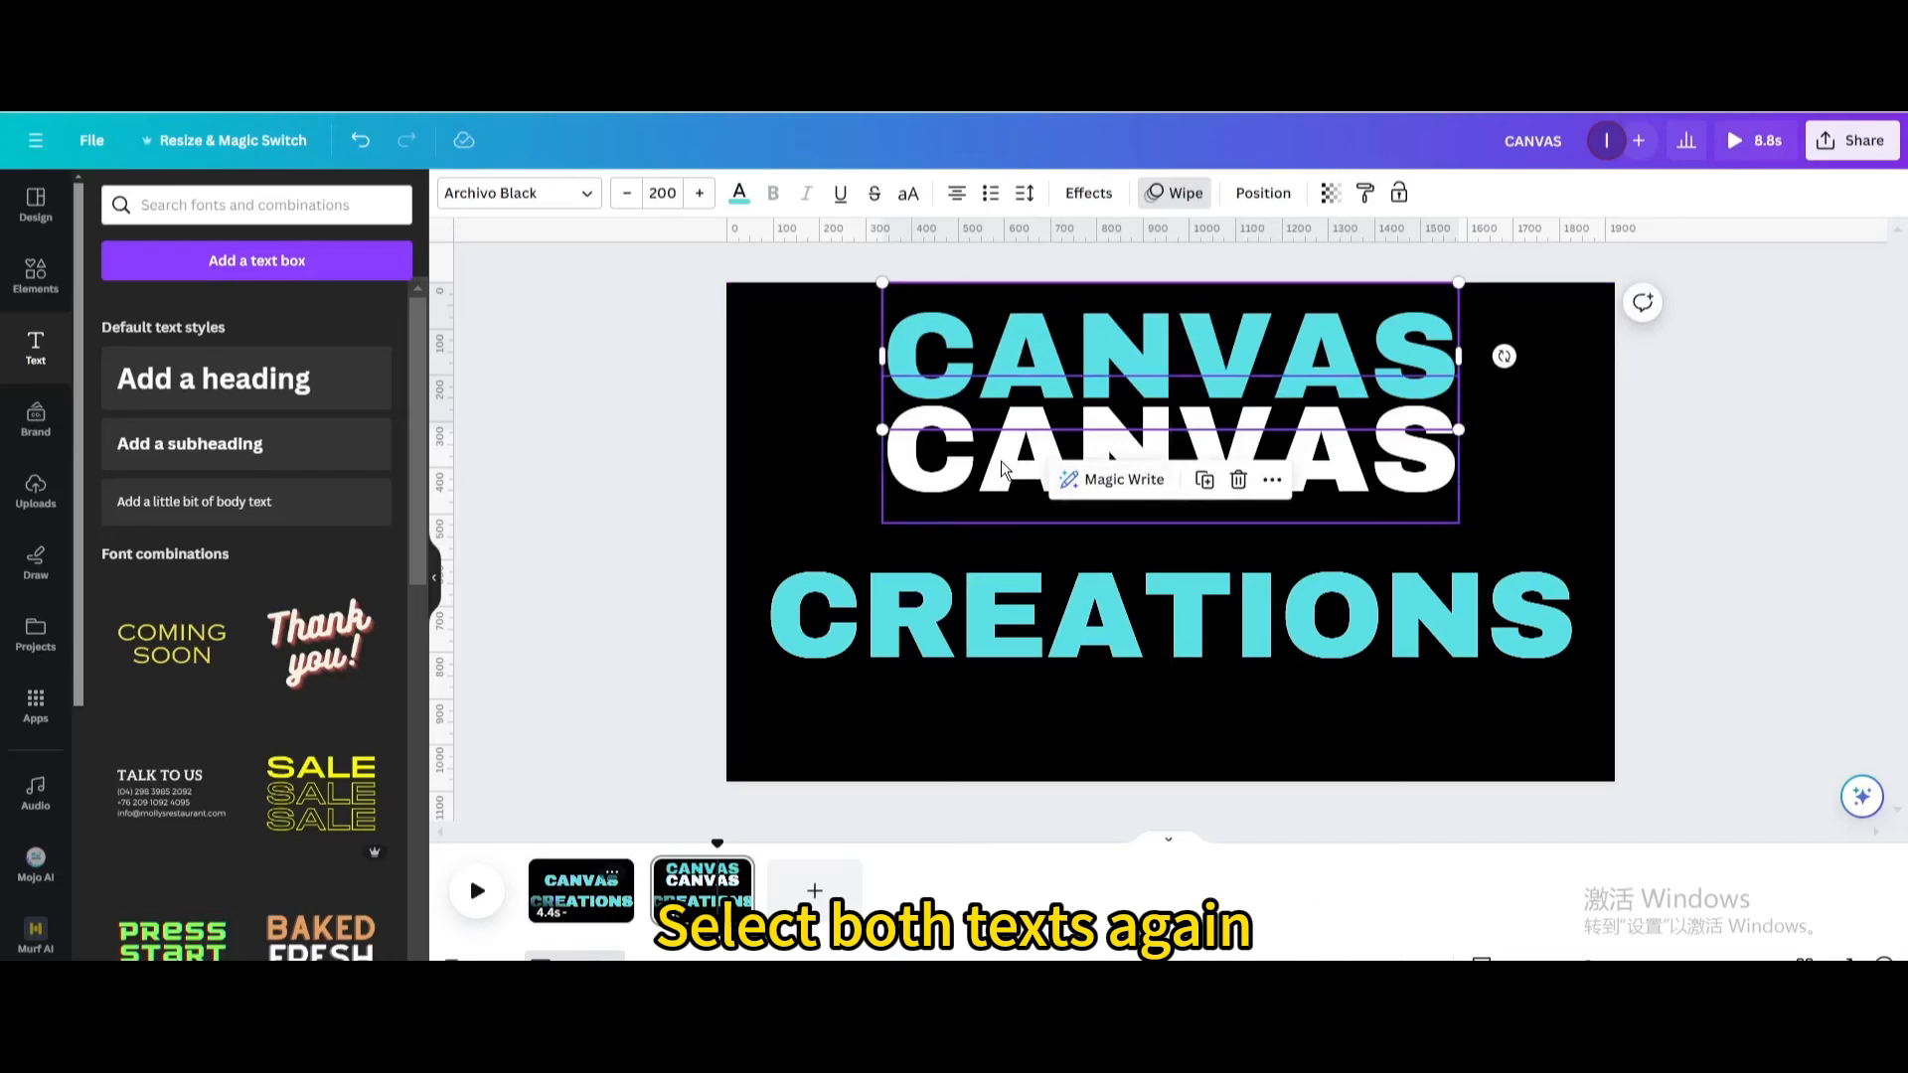
Set the page-2 CANVAS texts' Wipe direction to the left.
left_click(1175, 193)
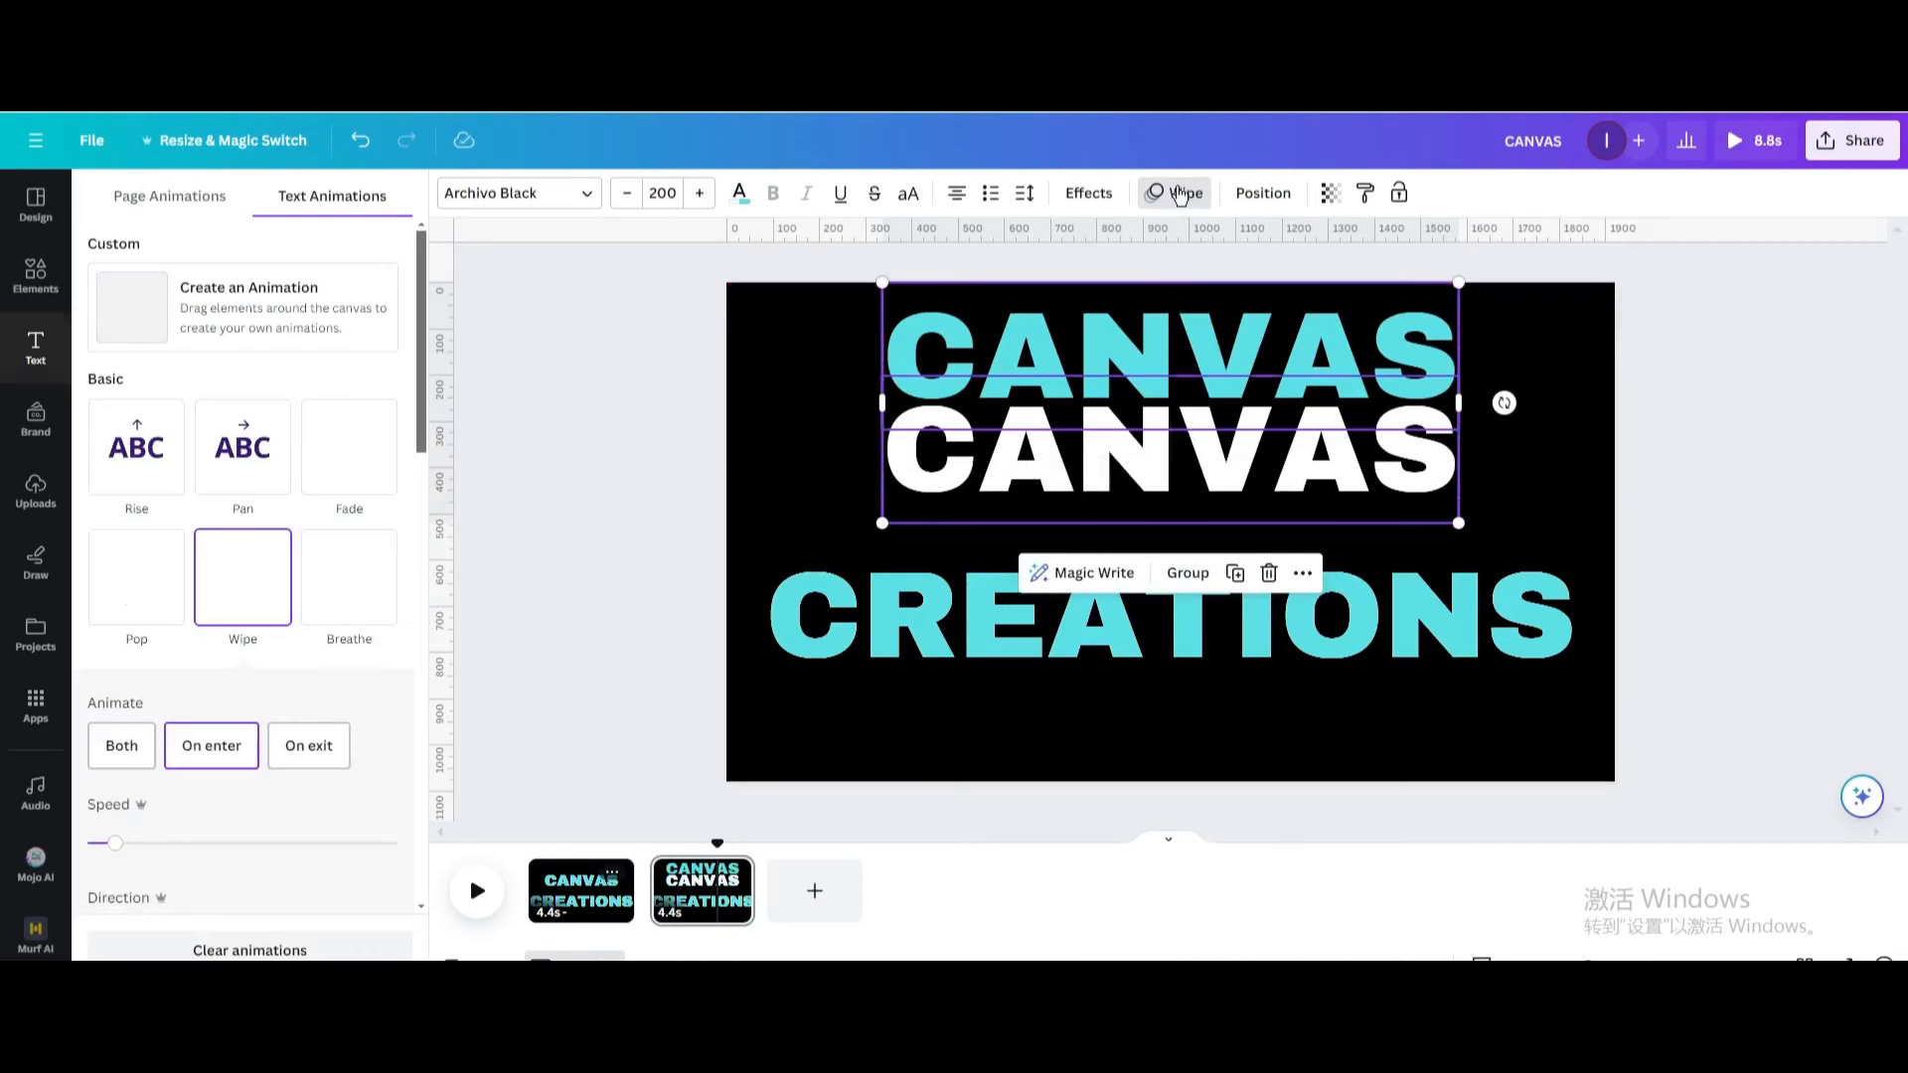
left_click(122, 817)
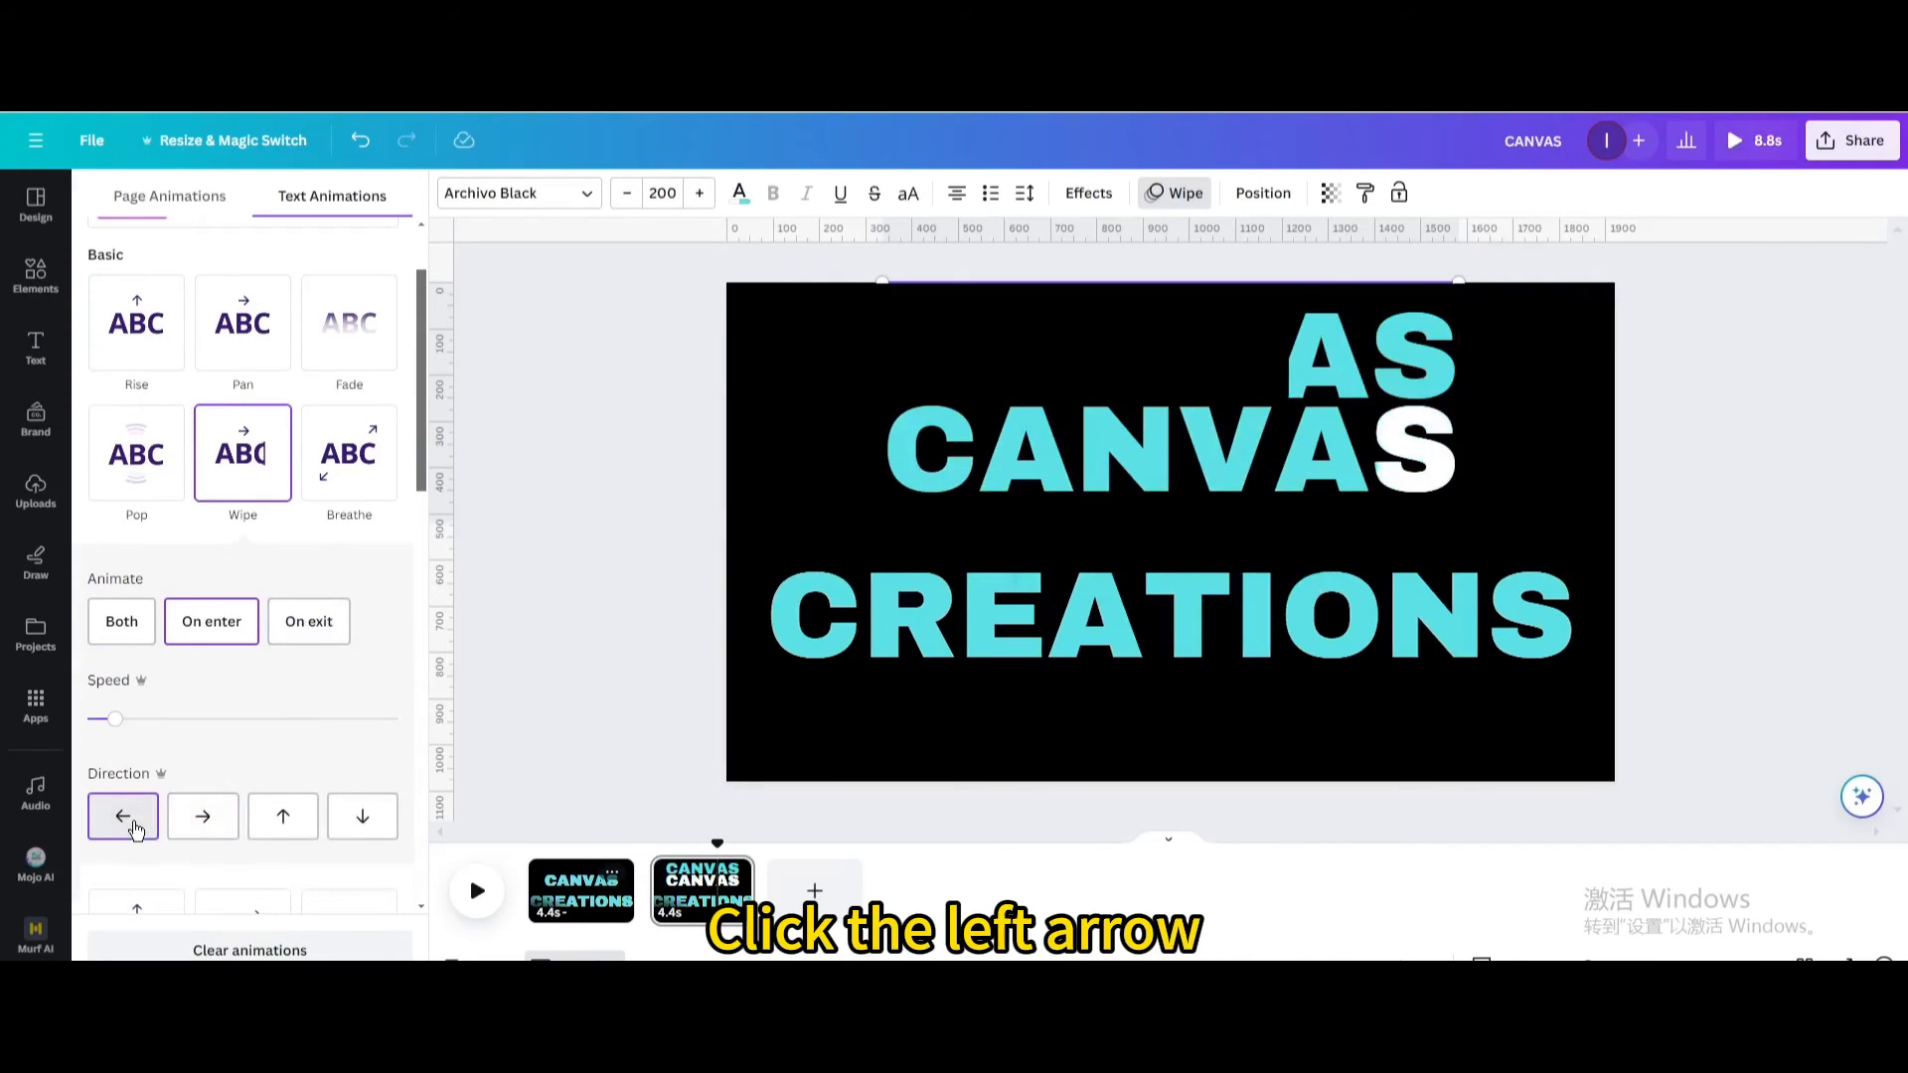
left_click(122, 815)
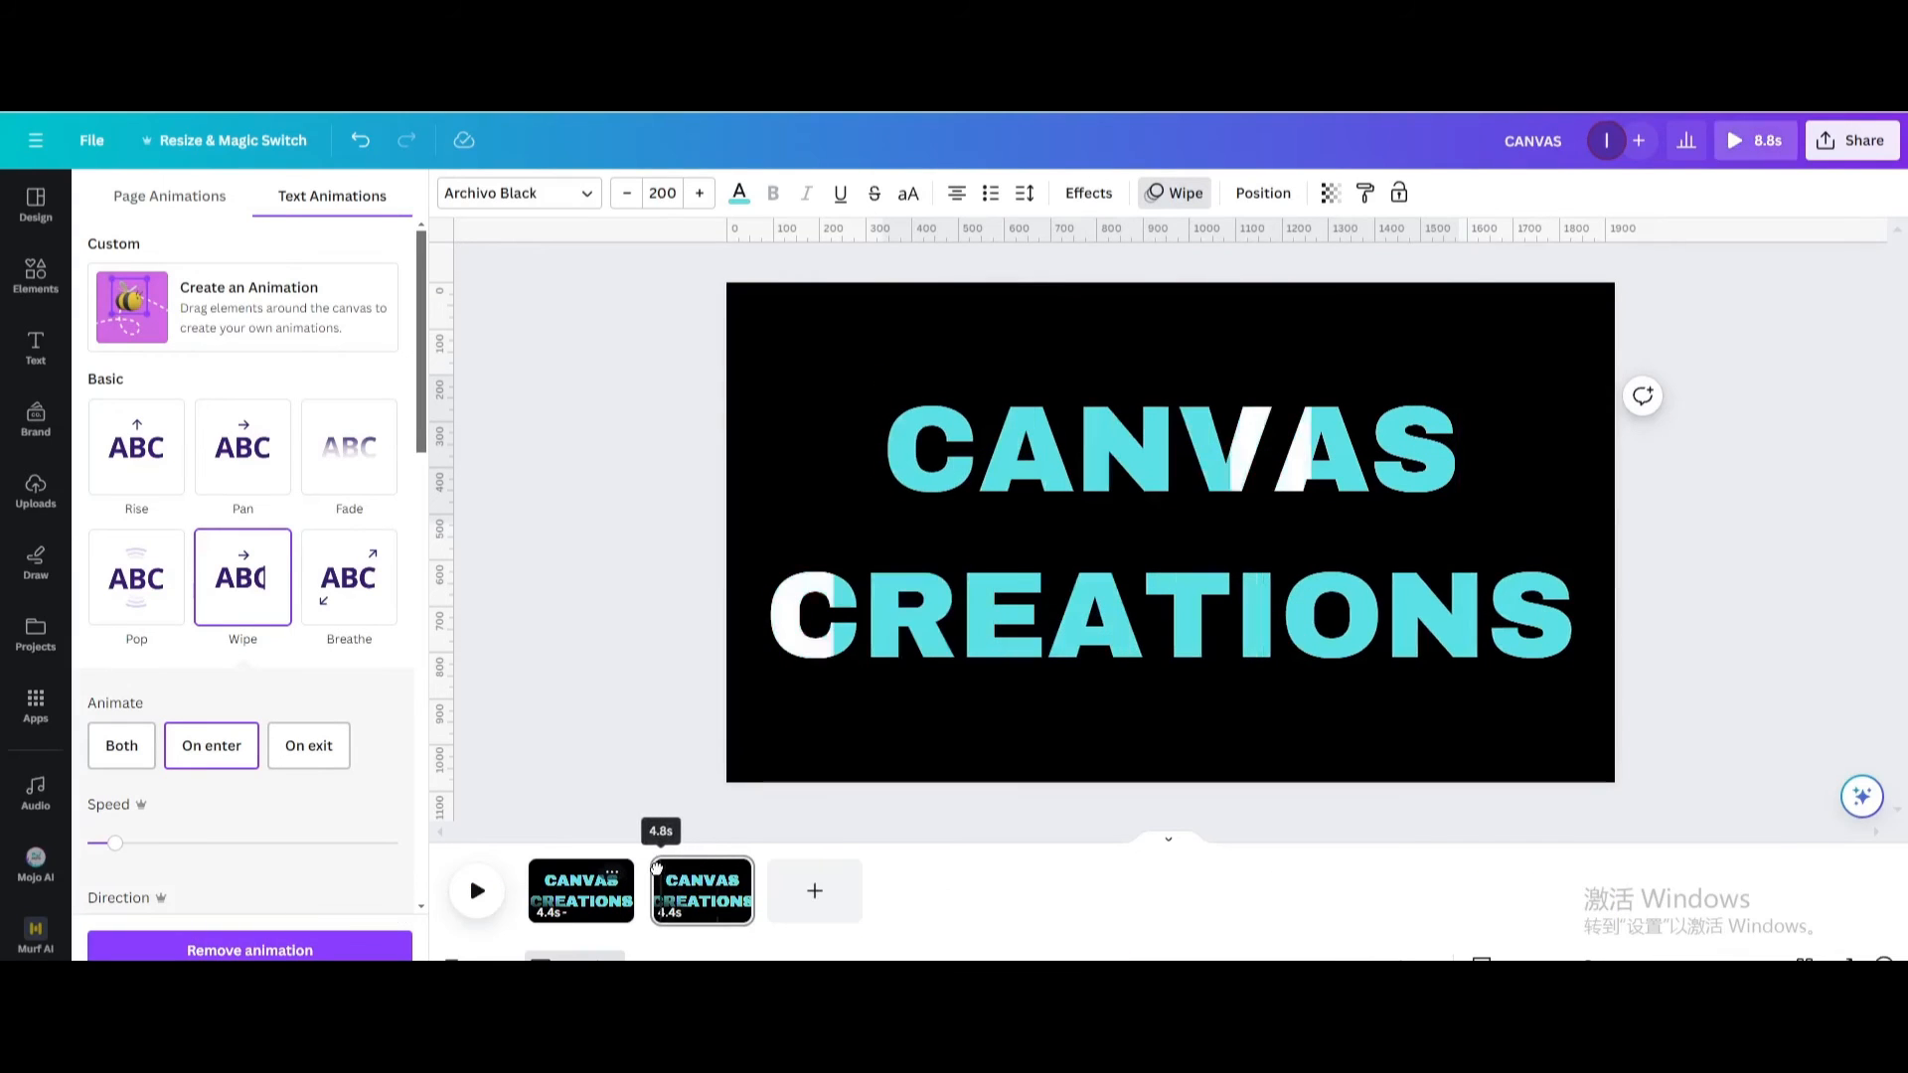
left_click(475, 891)
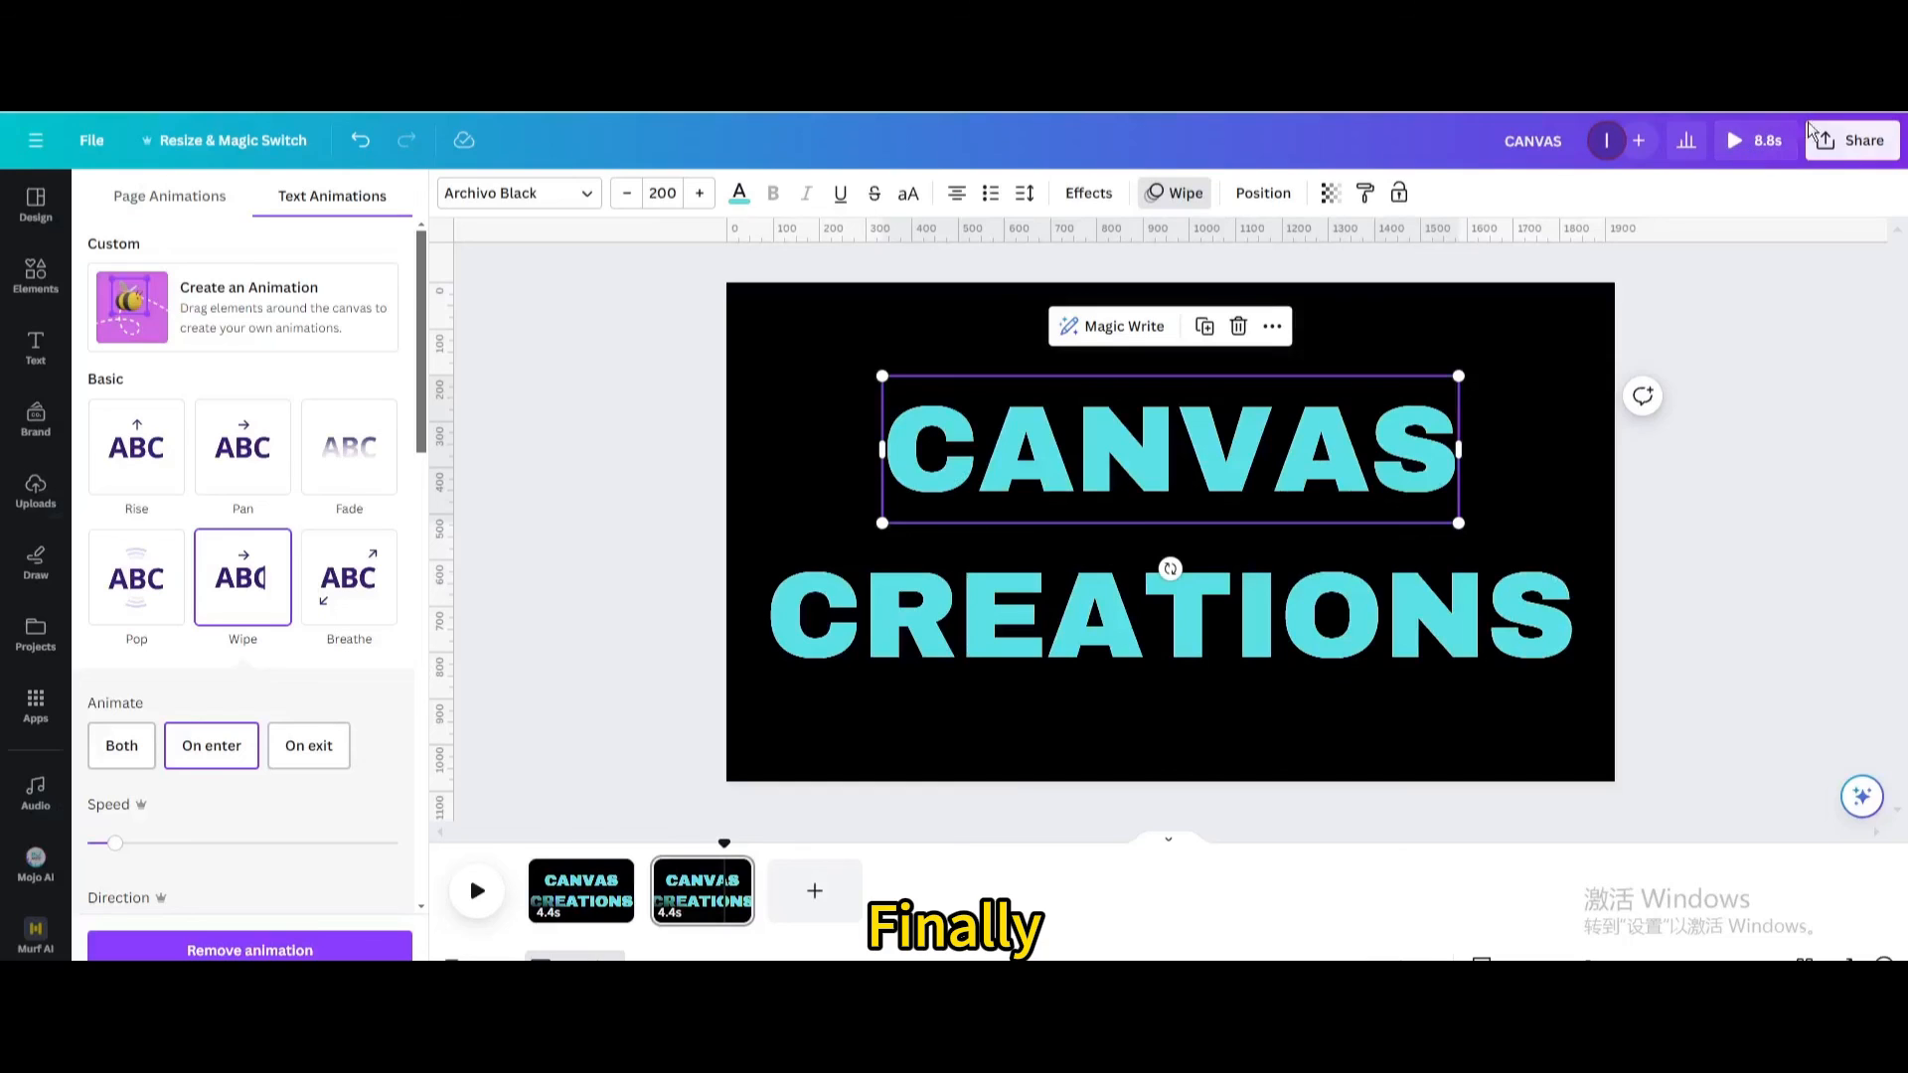
Share and download the two-page design as an MP4 video.
left_click(1850, 139)
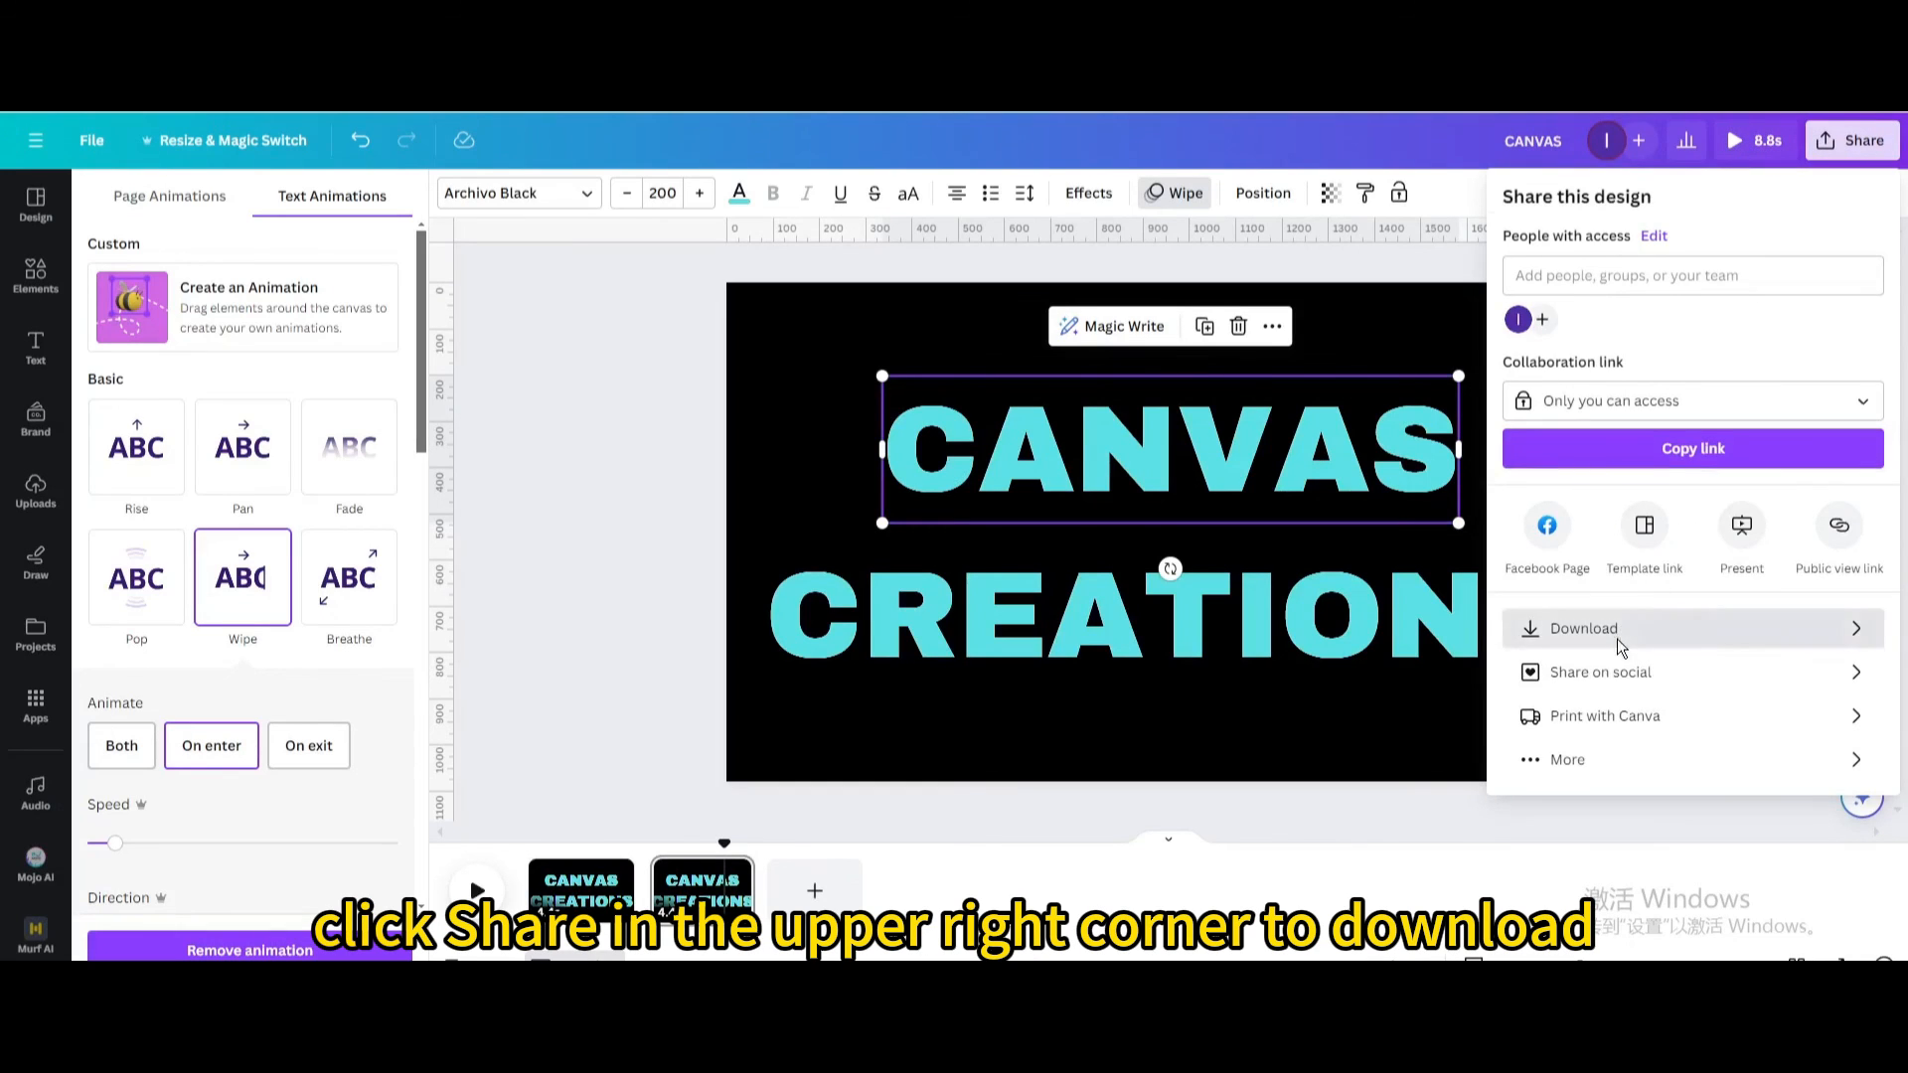
left_click(1583, 628)
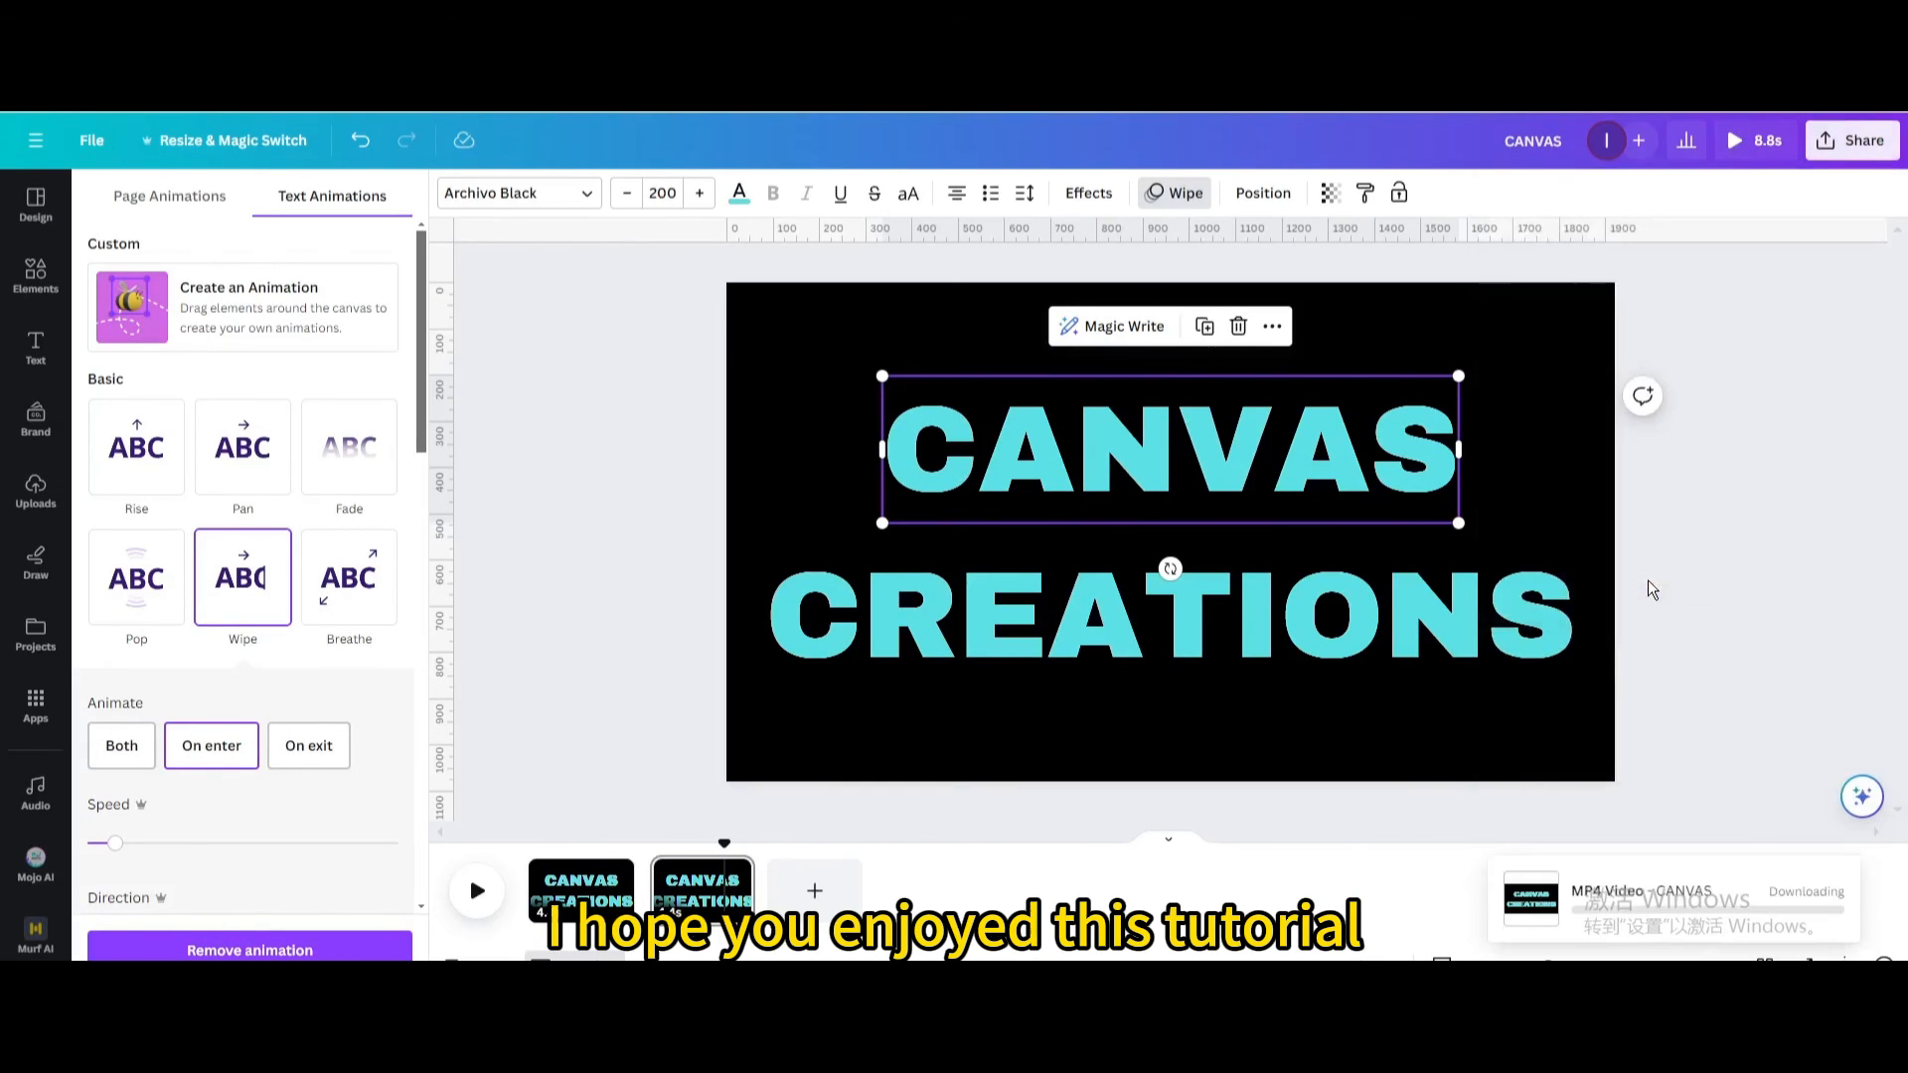